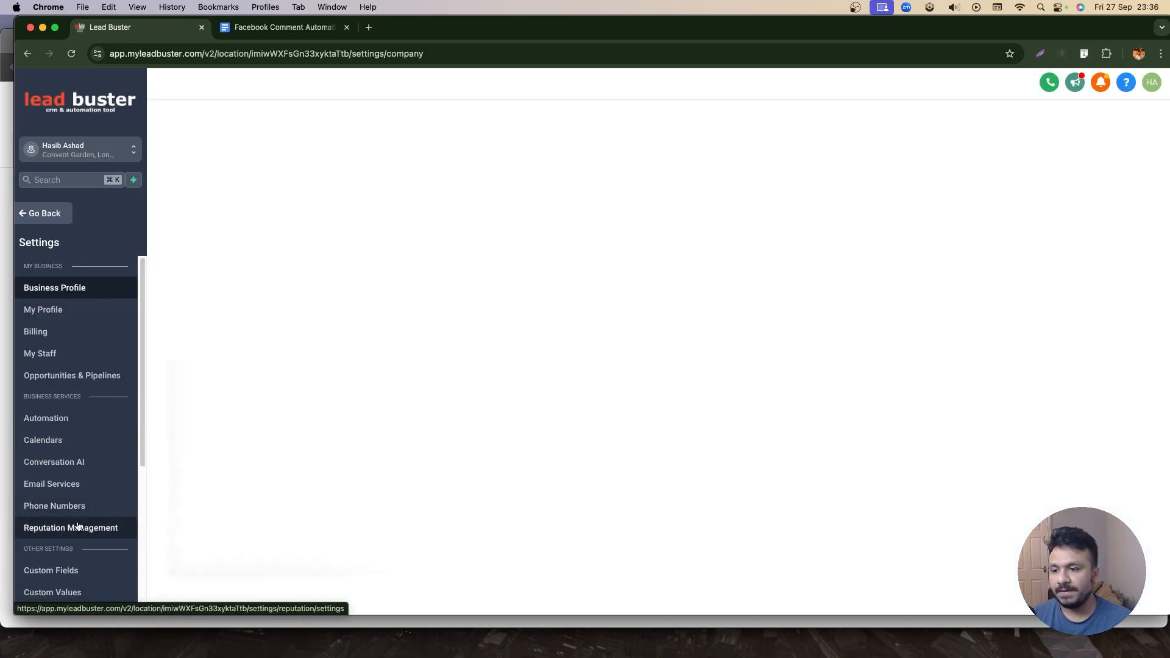
Open Settings › Integrations and confirm the Facebook/Instagram page shows Connected.
left_click(54, 287)
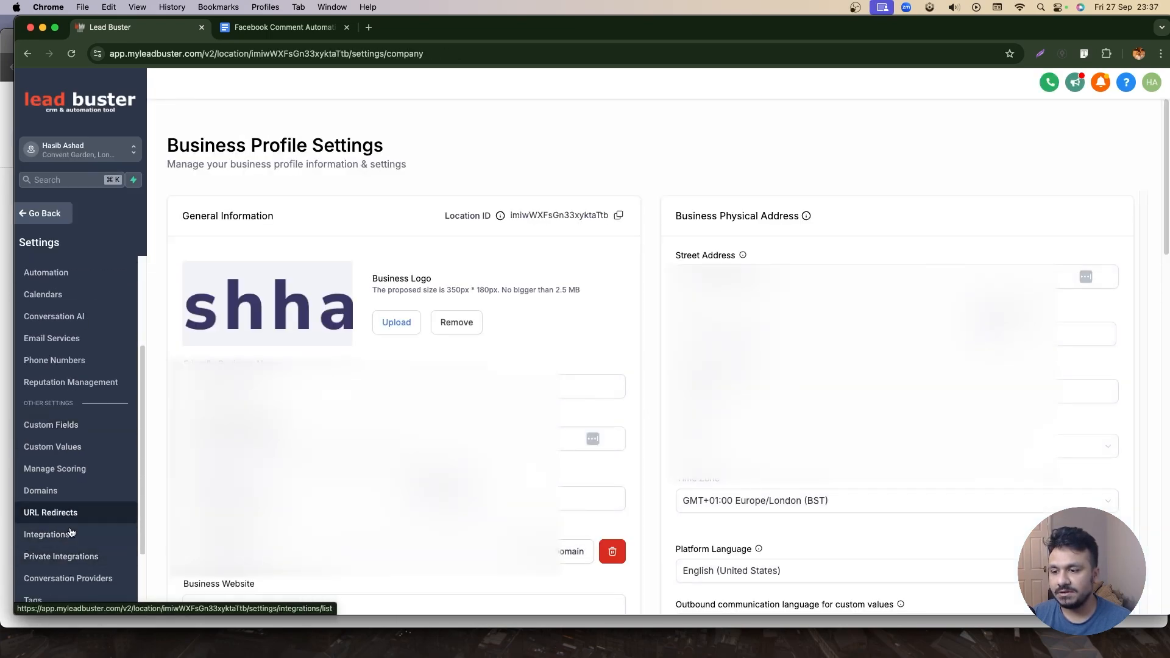
left_click(46, 535)
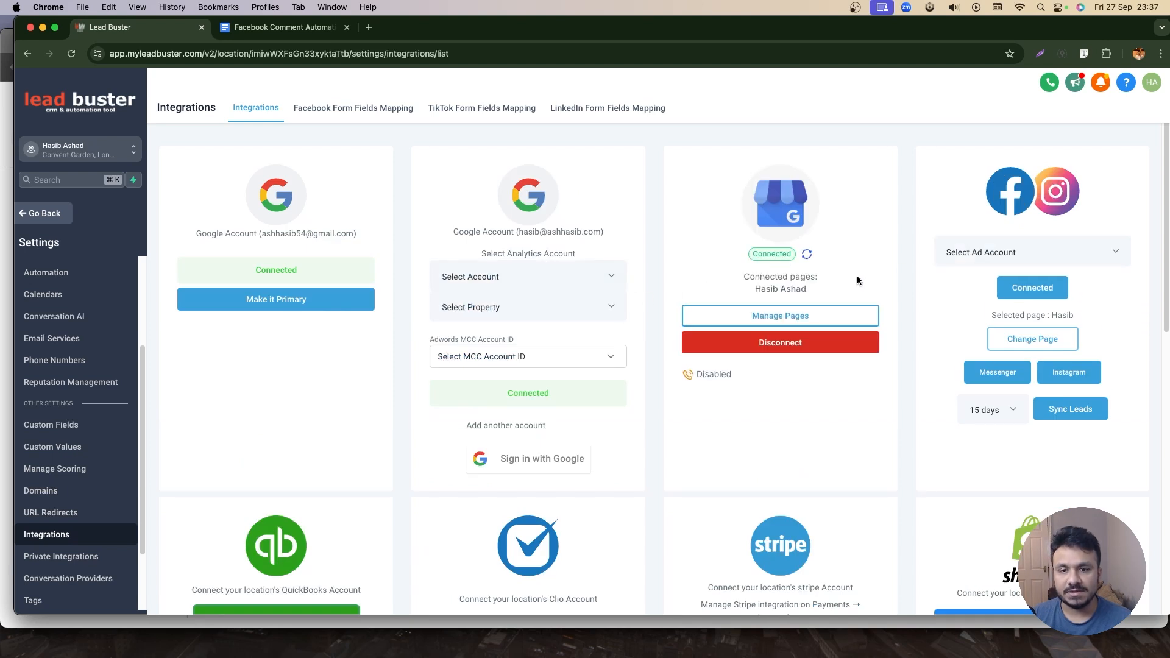
mouse_move(1034, 275)
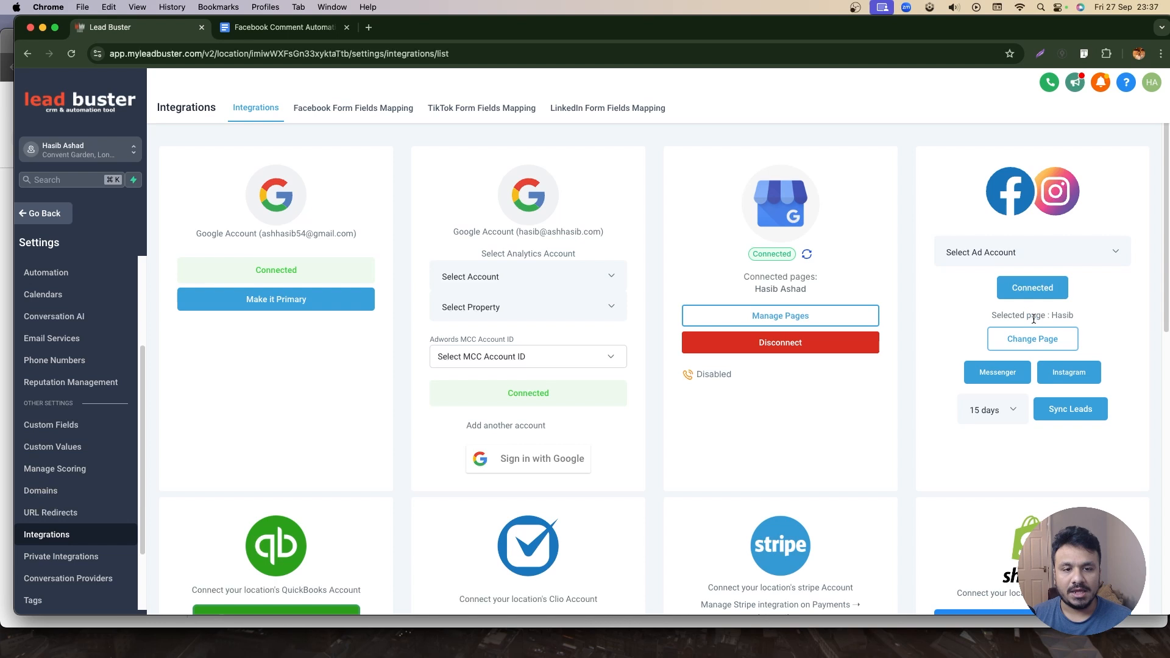
mouse_move(1036, 318)
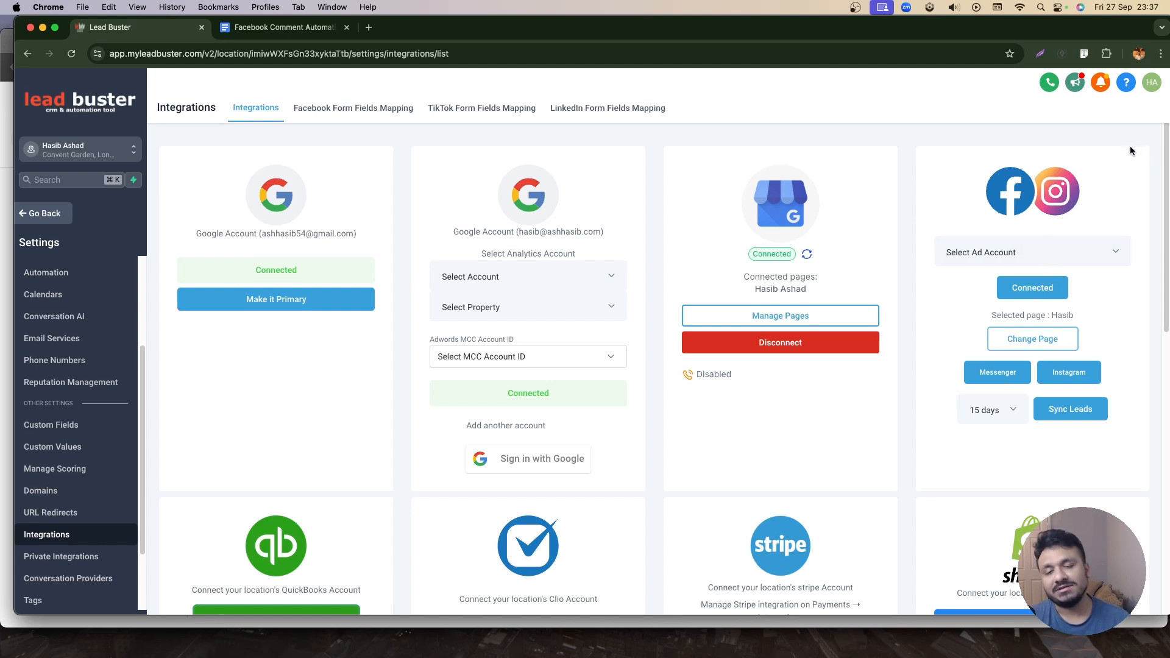
mouse_move(1123, 155)
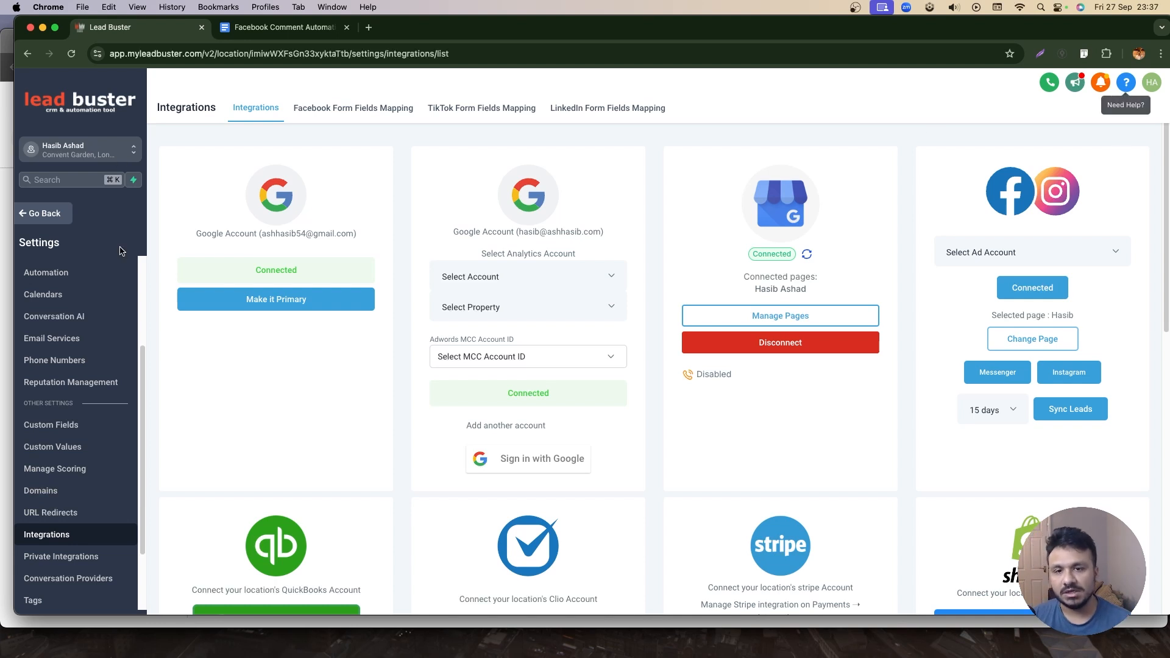
mouse_move(51, 186)
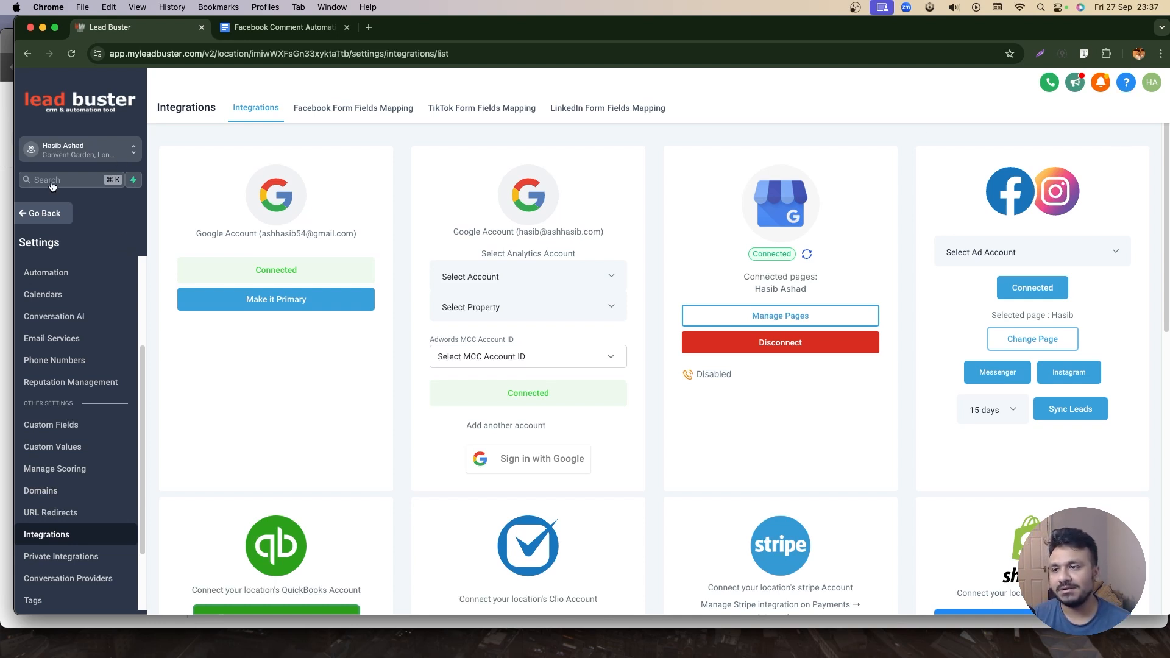
mouse_move(40, 222)
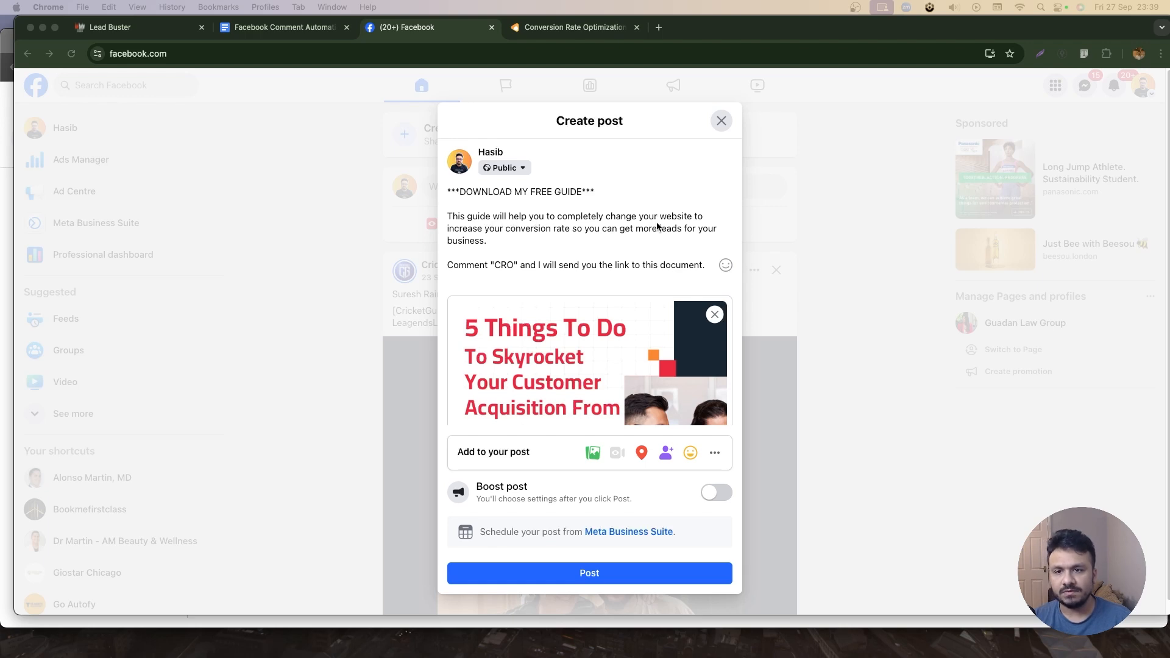
mouse_move(518, 232)
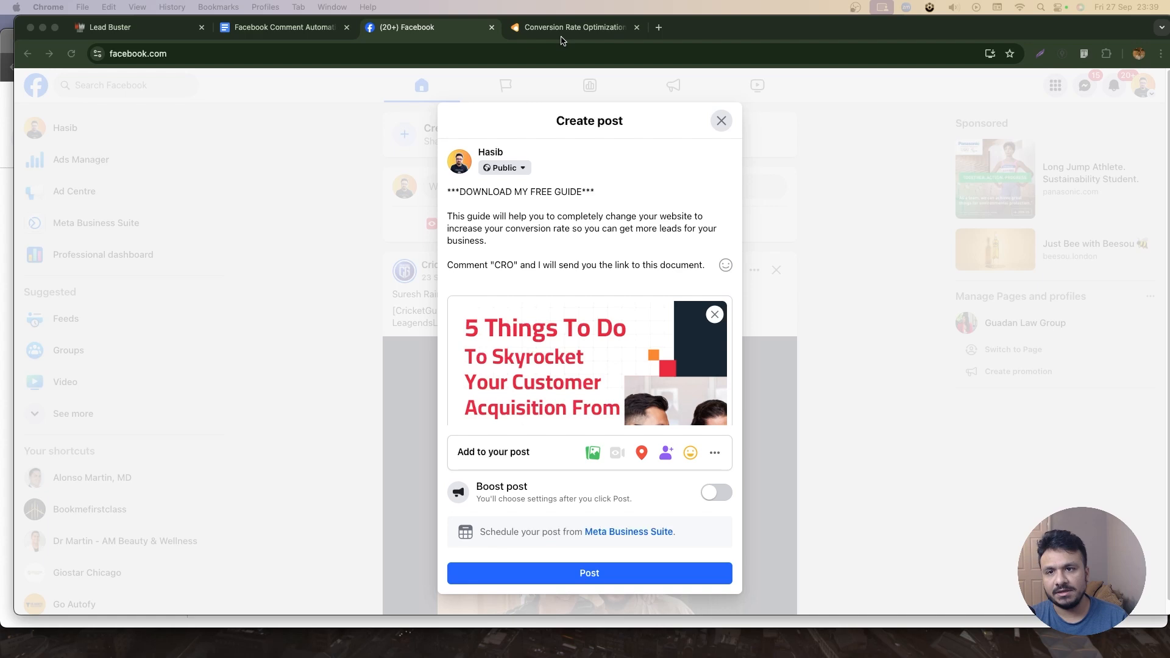
View the Conversion Rate Optimization Checklist download page and clear the text selection.
left_click(571, 27)
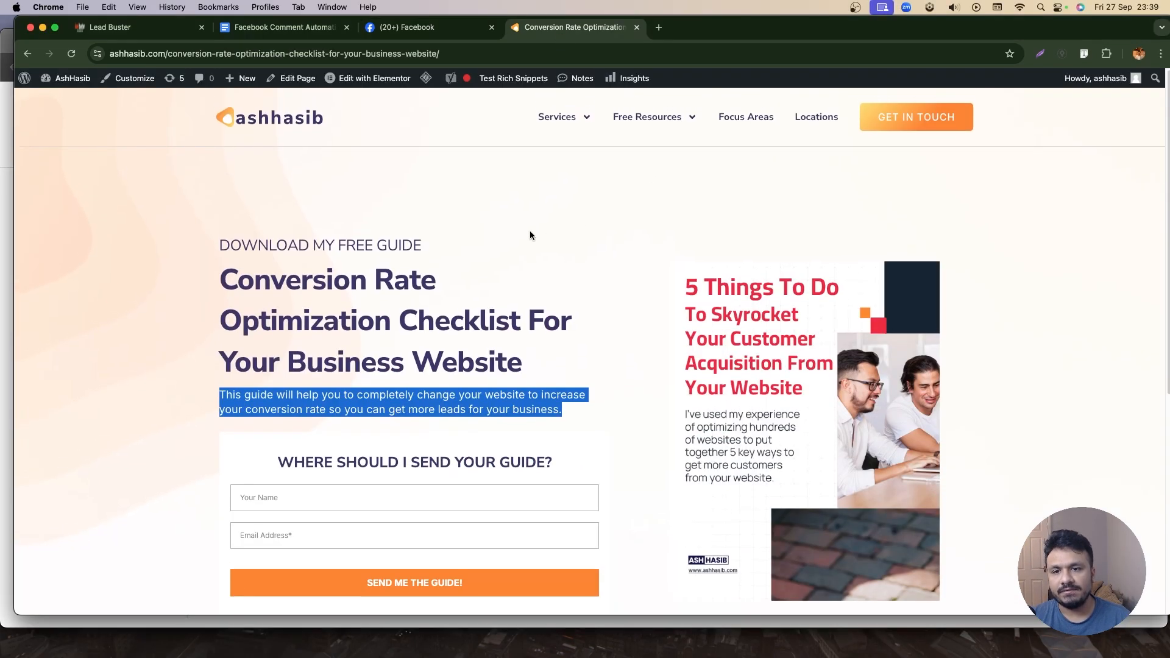
left_click(646, 117)
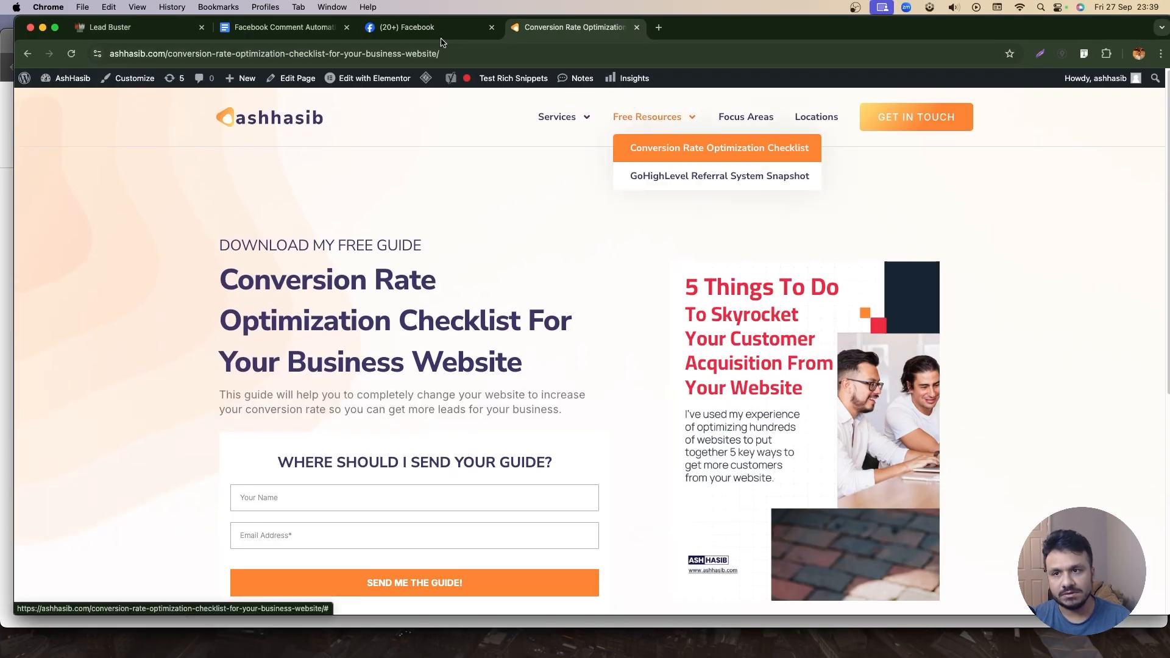
mouse_move(419, 27)
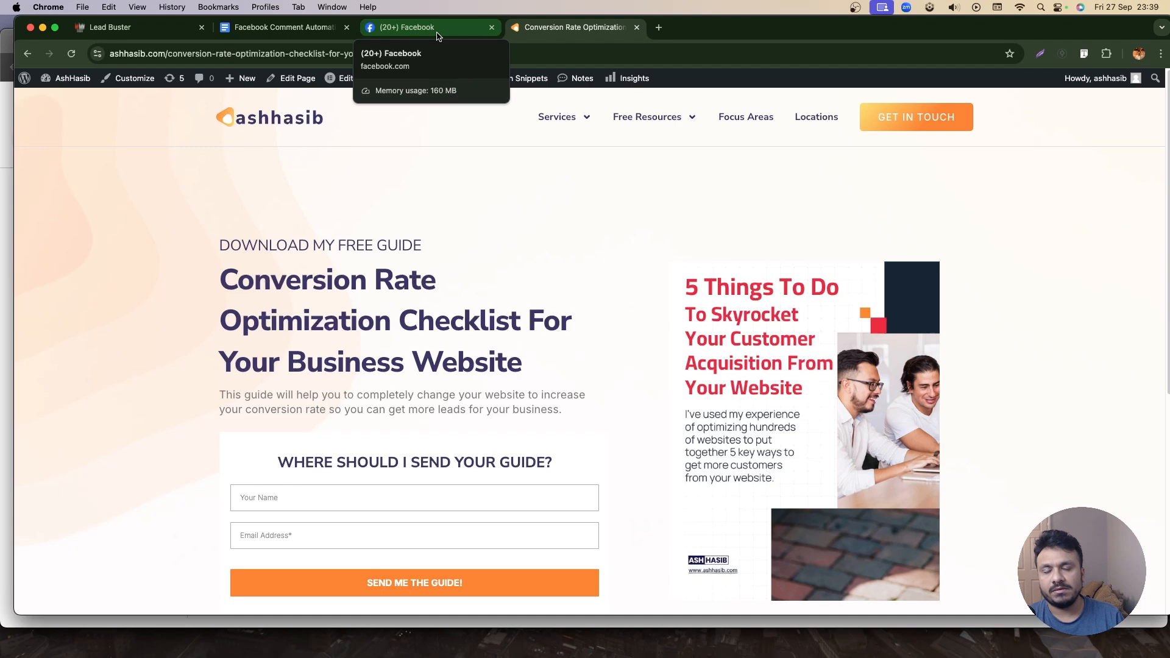
Return to the drafted 'comment CRO' free guide post on Facebook and publish it.
left_click(430, 28)
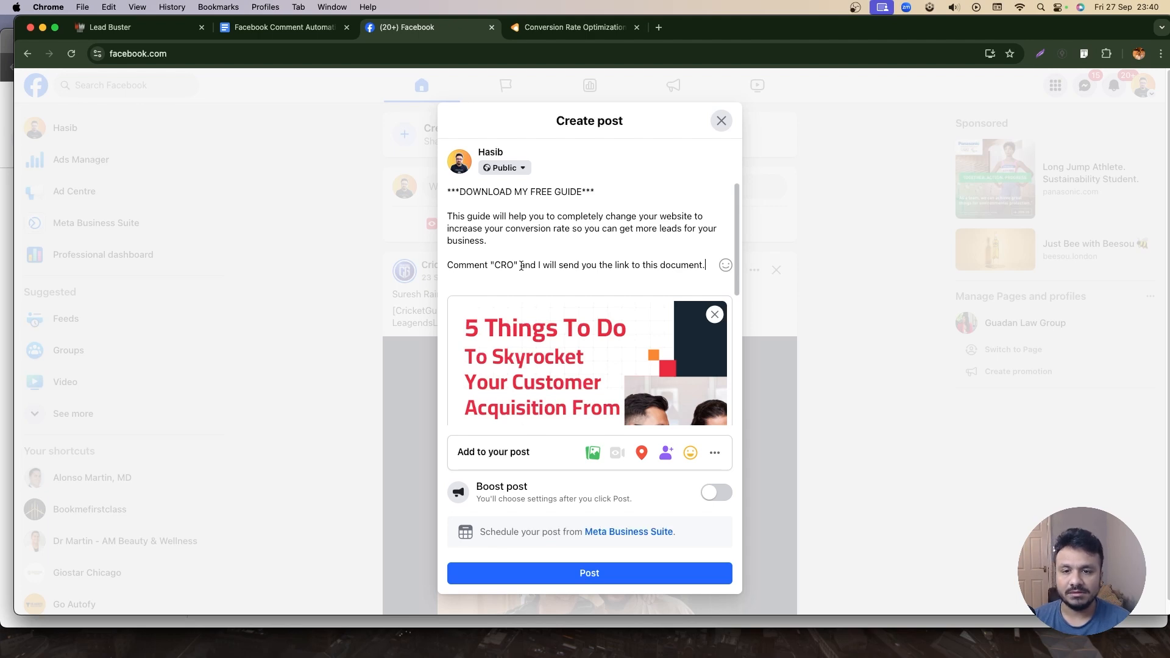
left_click(589, 573)
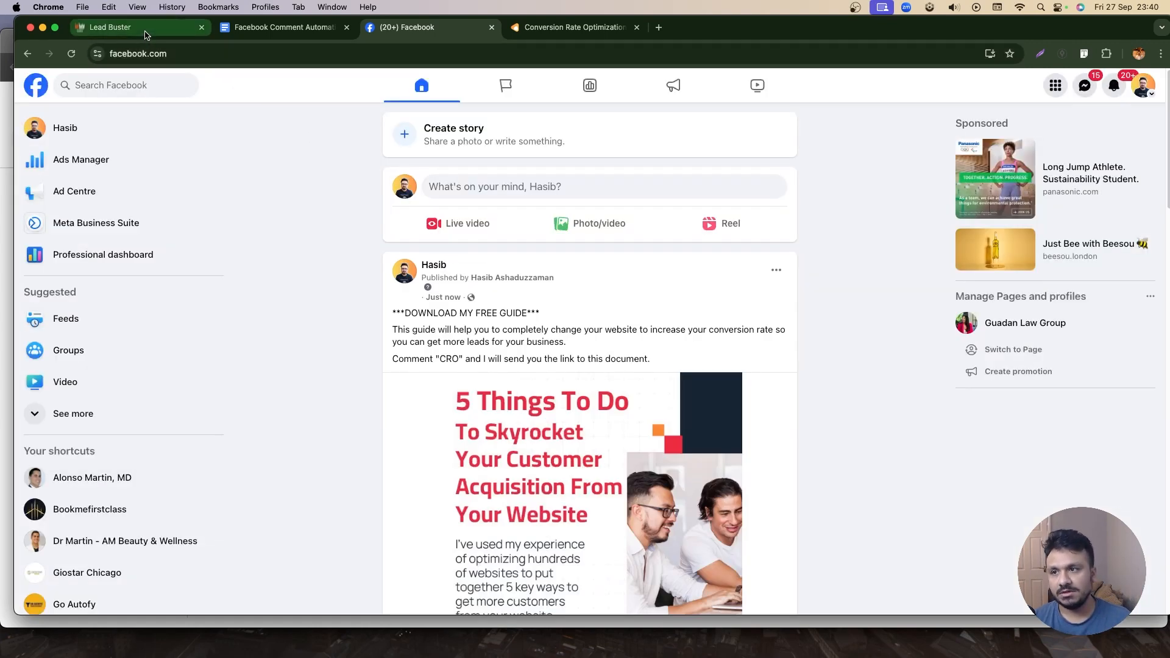
Create the 'Facebook - Instagram Automation' folder and start a new workflow inside it.
left_click(112, 27)
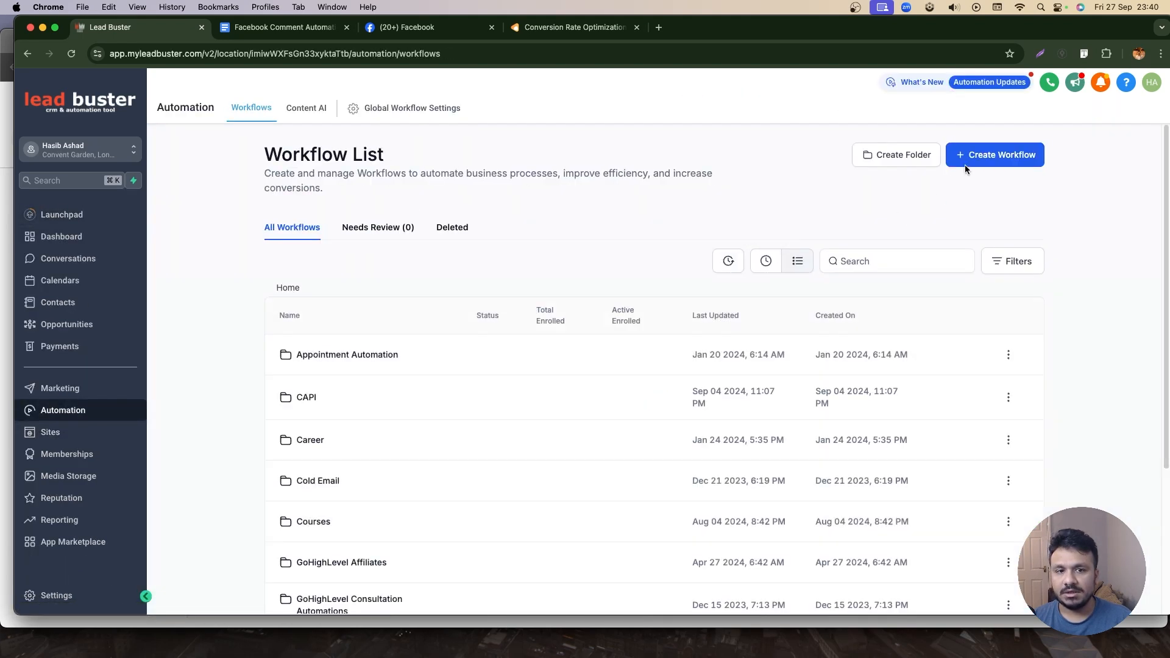
left_click(896, 154)
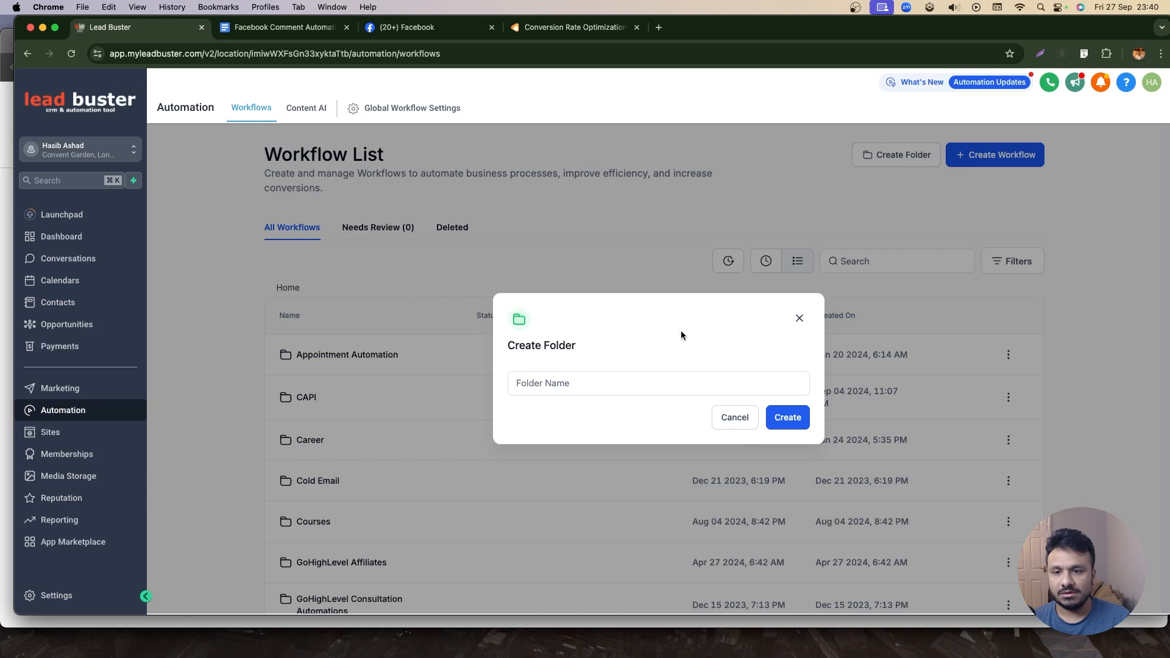
type("Facebook - Instagram Automa")
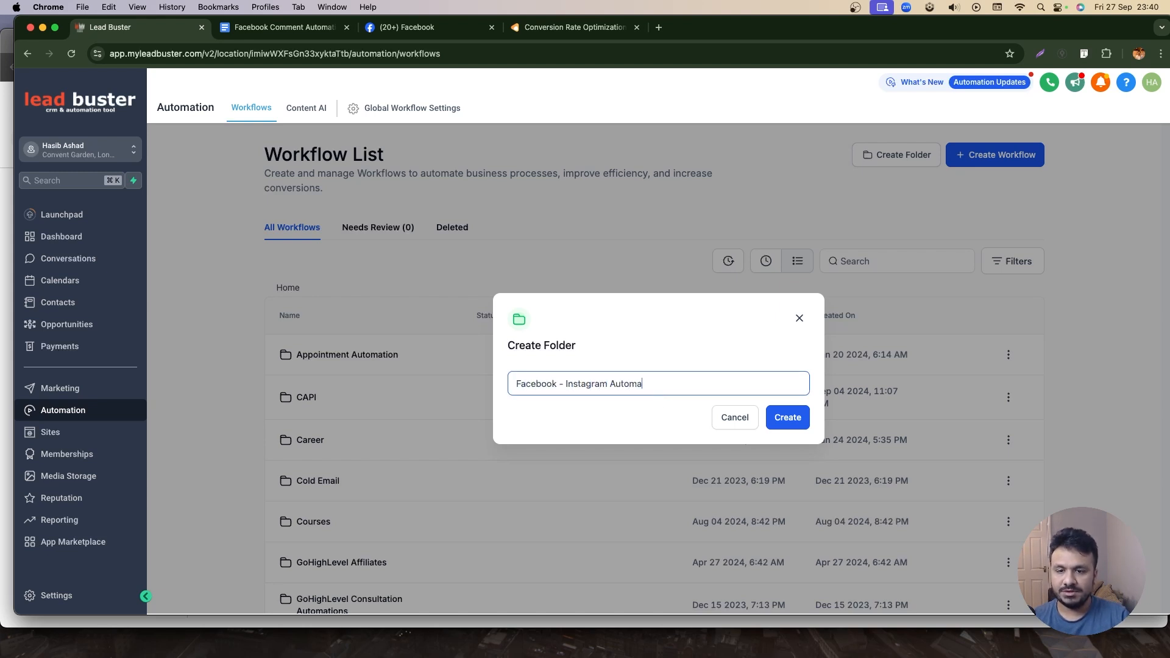
left_click(785, 417)
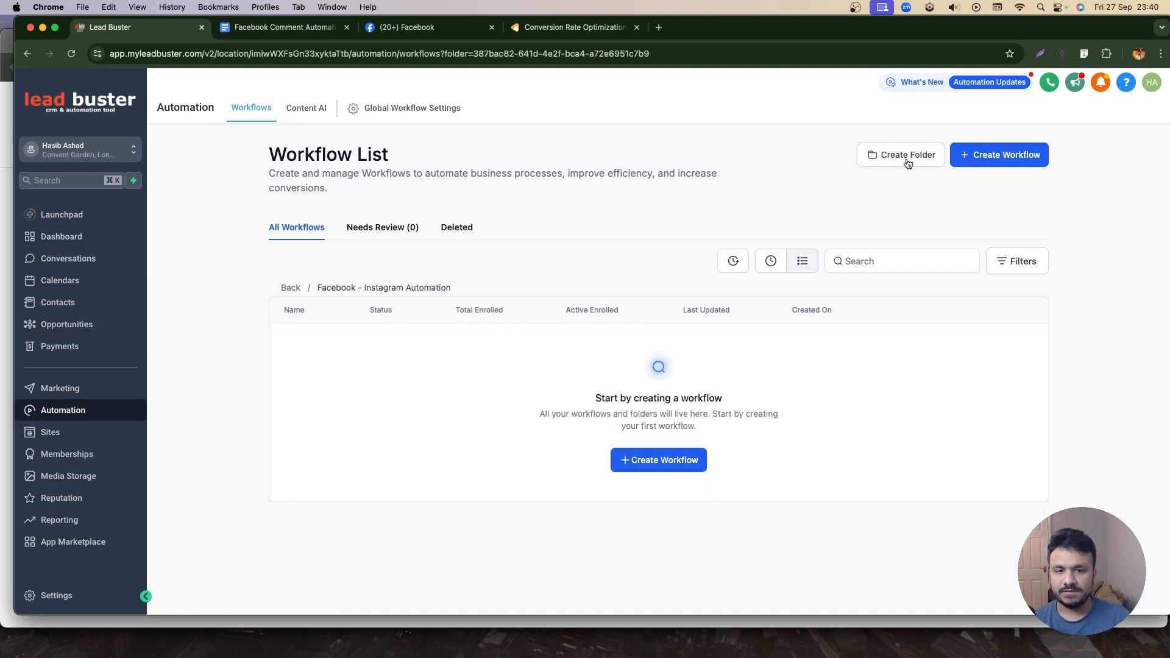
left_click(999, 155)
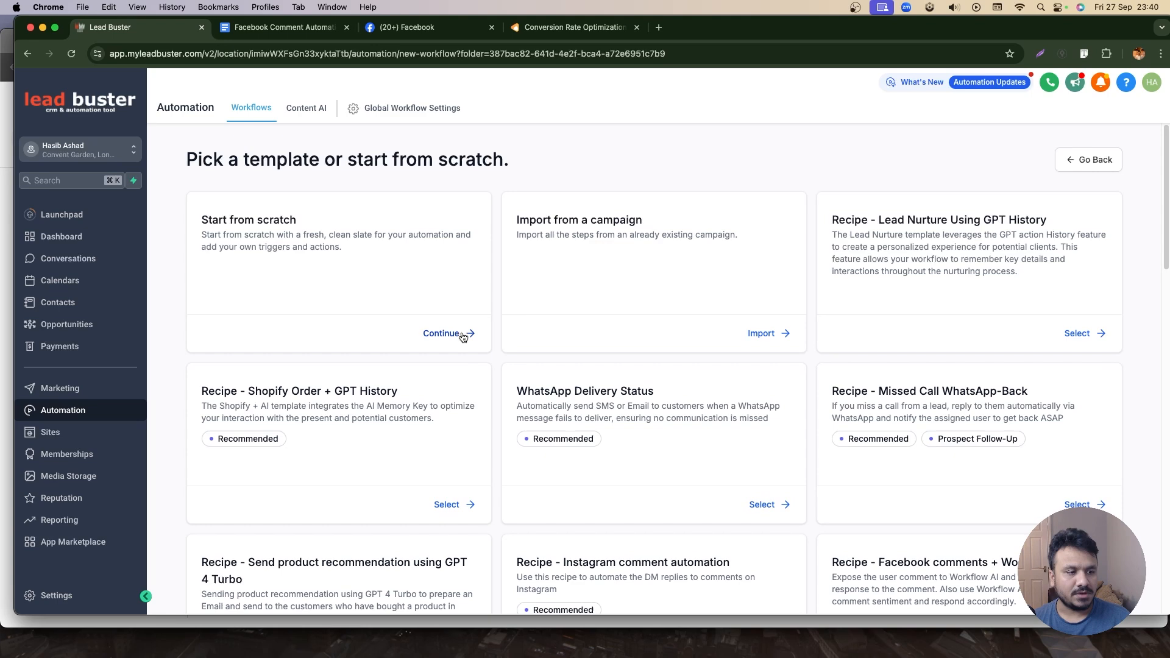
Start from scratch, name the workflow Comment "CRO" Automation For Facebook Page, and search Facebook triggers.
left_click(442, 332)
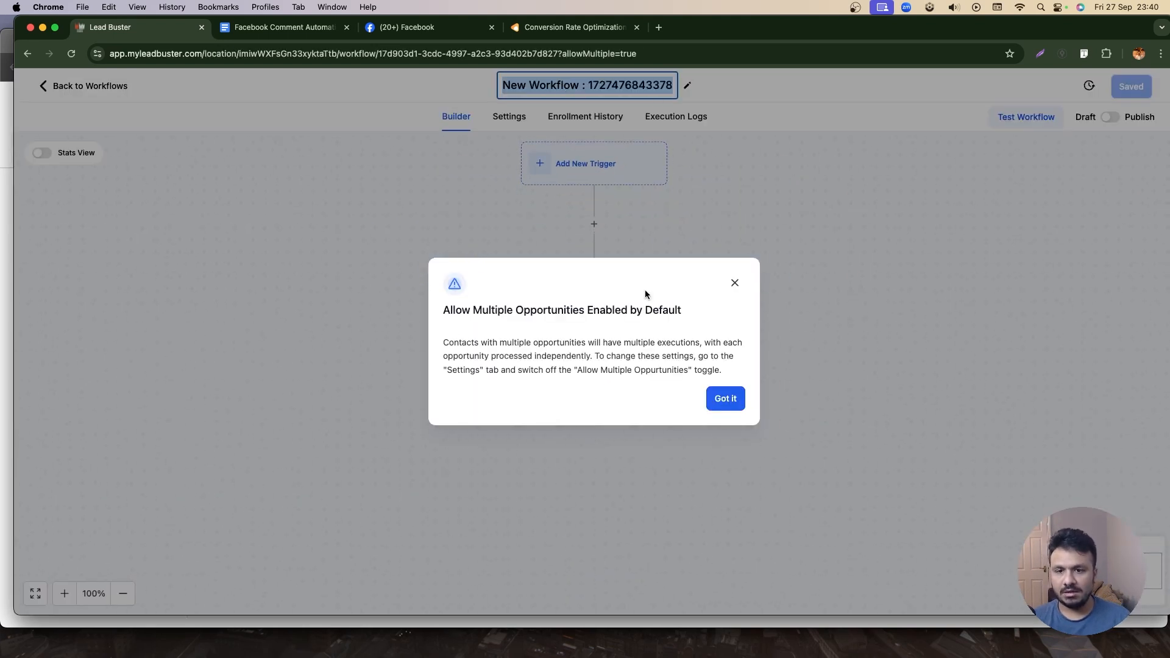
left_click(724, 398)
type("Comment \"CRO\" Automation For")
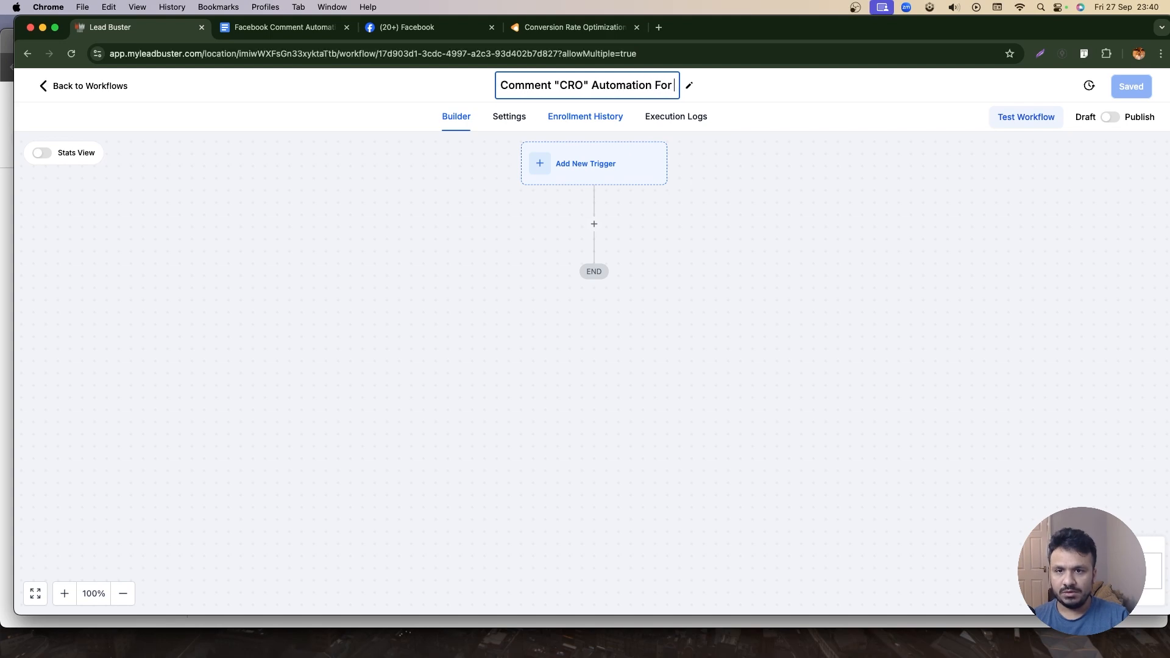
type("Facebook Page")
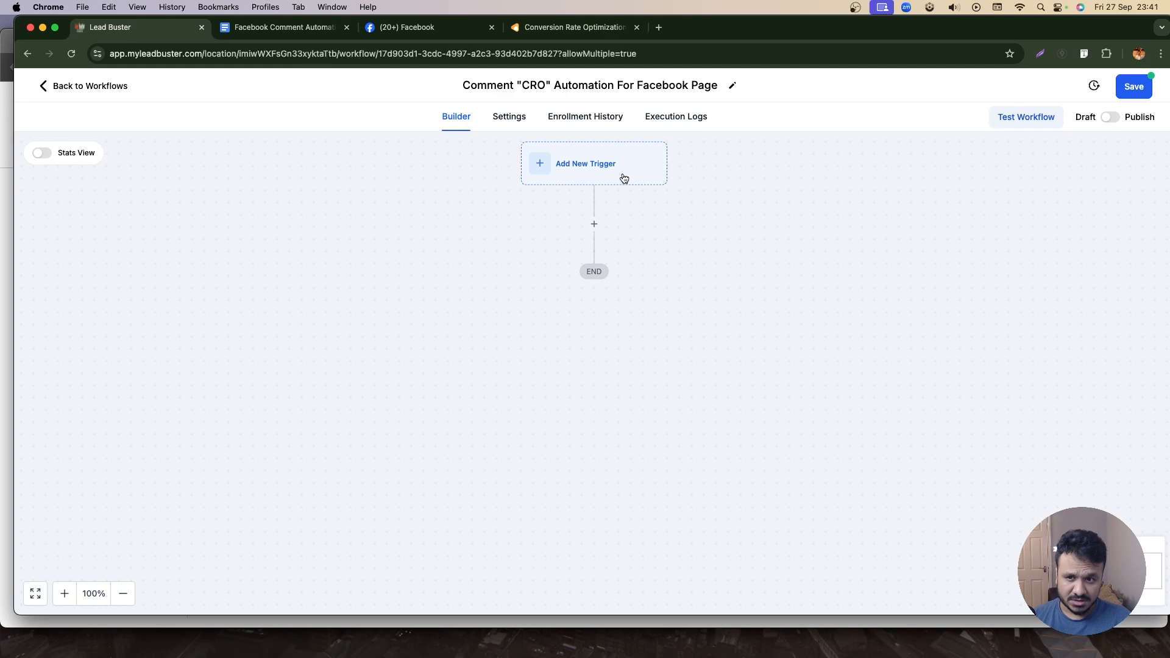
type("facebook")
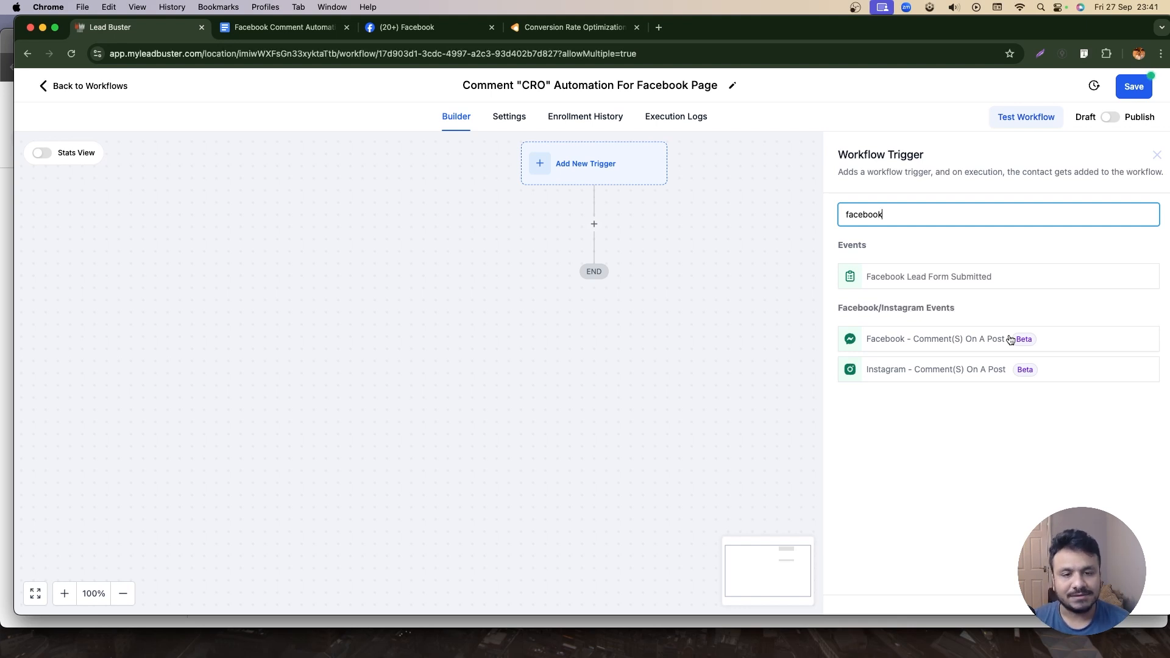
mouse_move(958, 378)
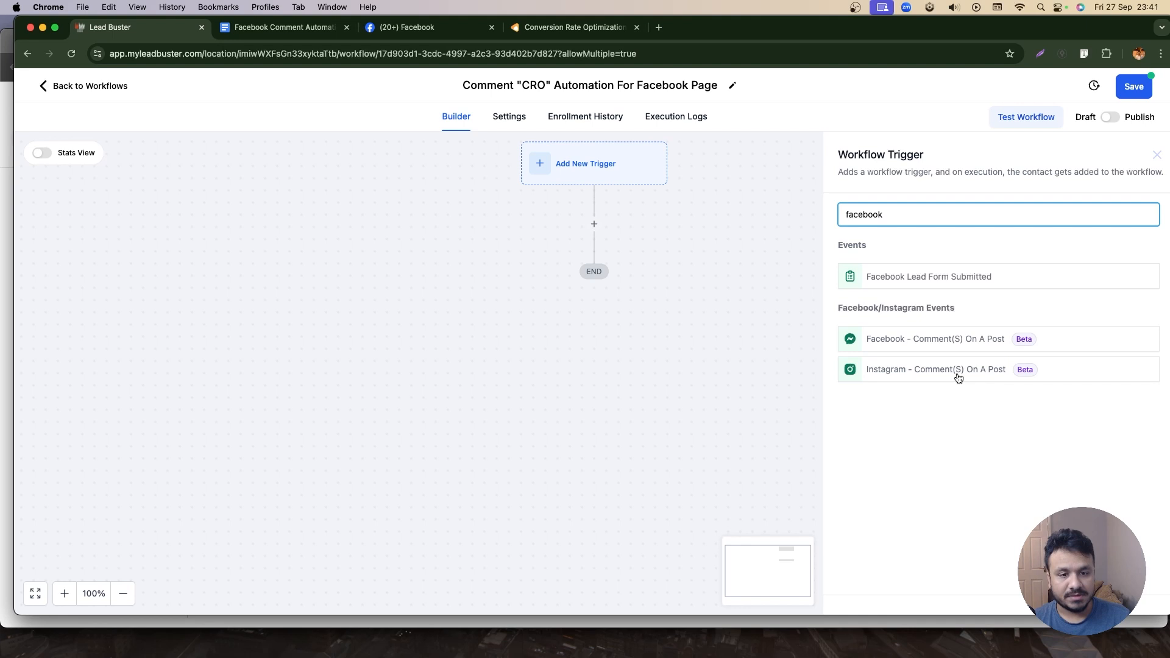
Save a comment-on-post trigger for the Hasib page's published DOWNLOAD MY FREE GUIDE post.
left_click(934, 339)
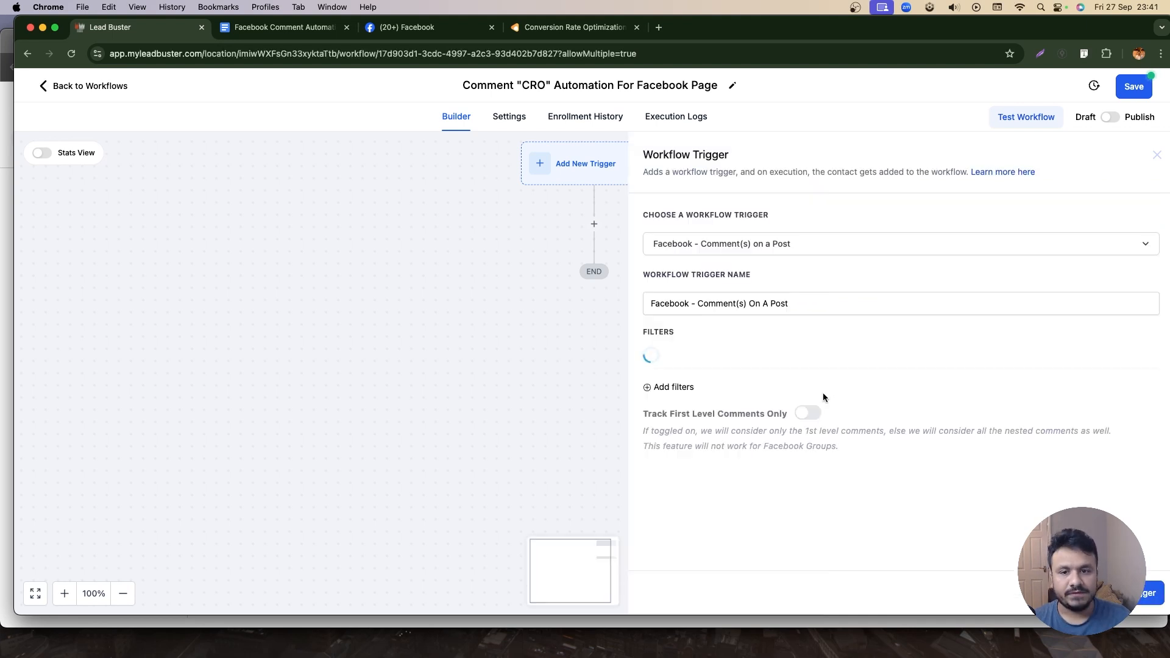
left_click(668, 387)
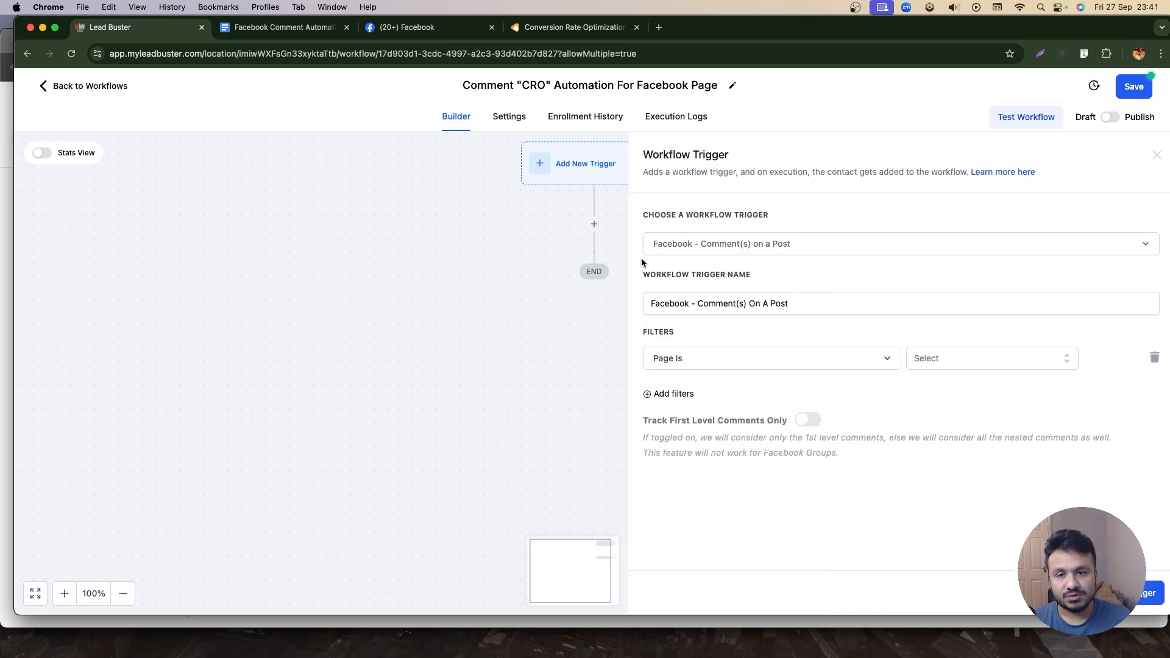
mouse_move(785, 244)
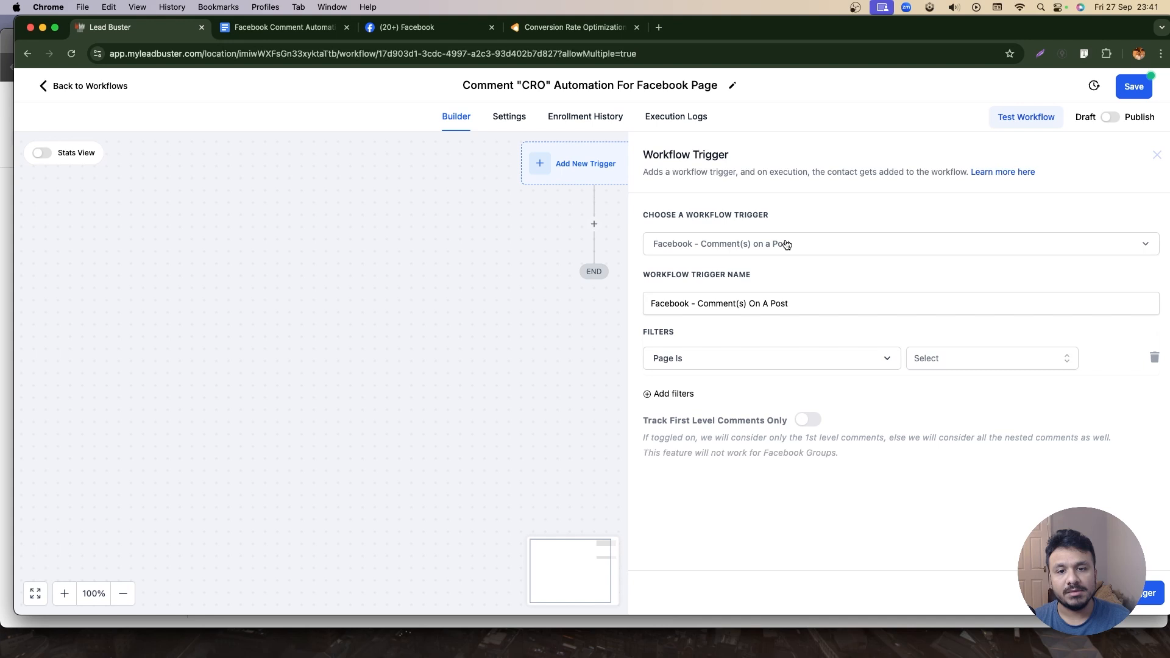
left_click(990, 358)
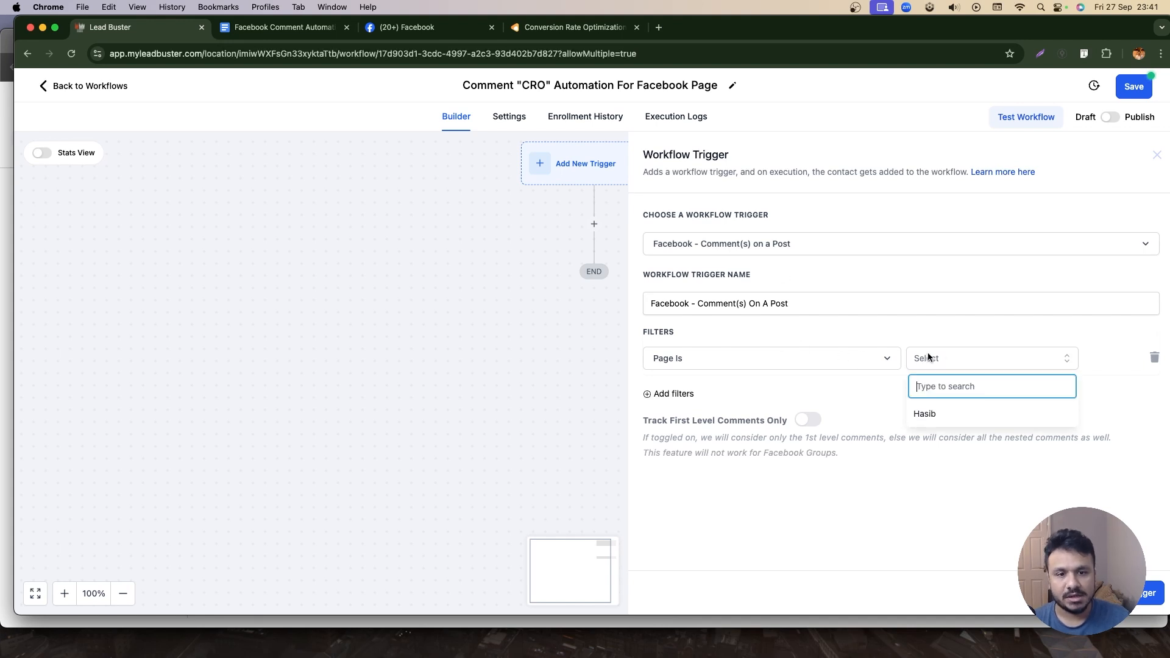
left_click(924, 413)
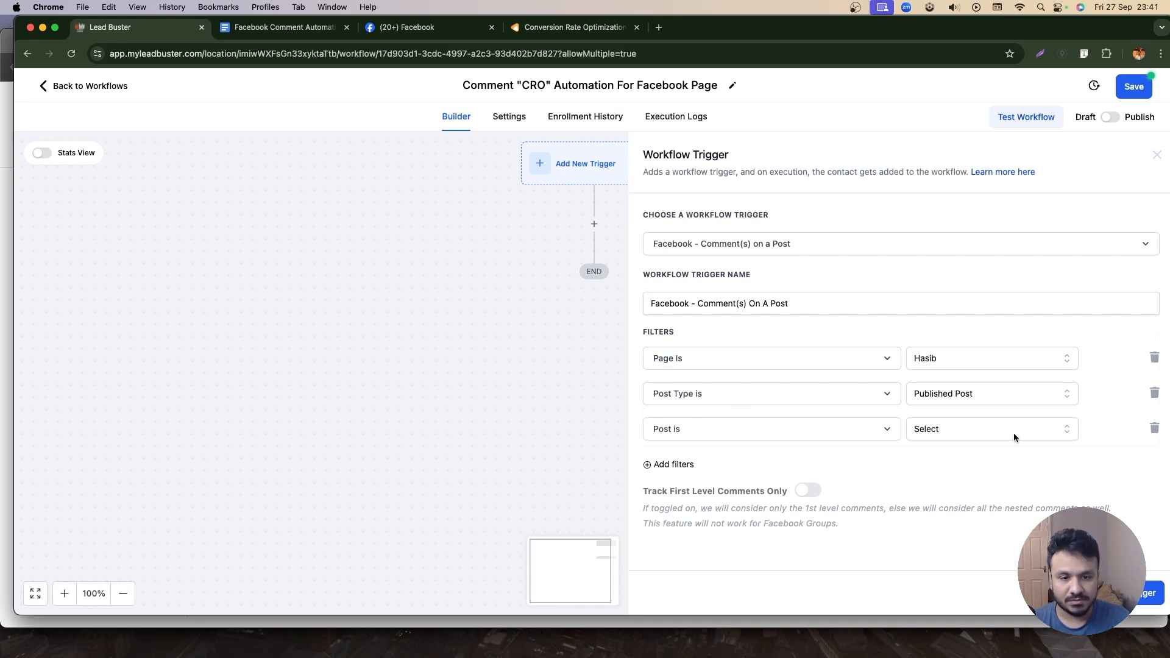
left_click(984, 429)
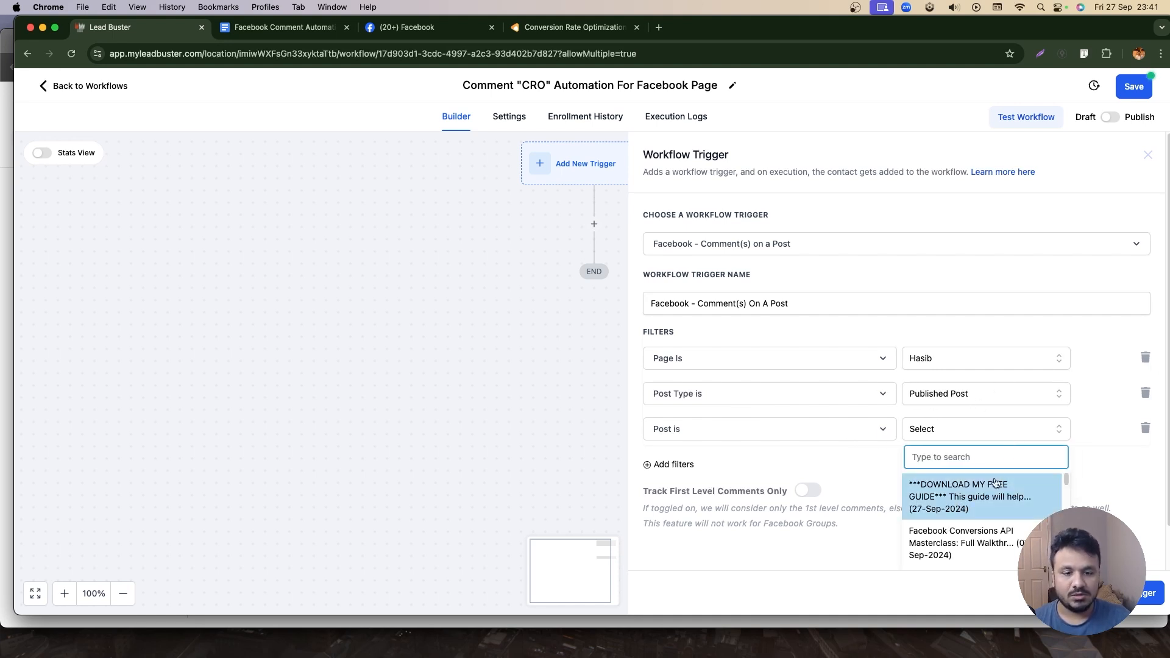
left_click(970, 496)
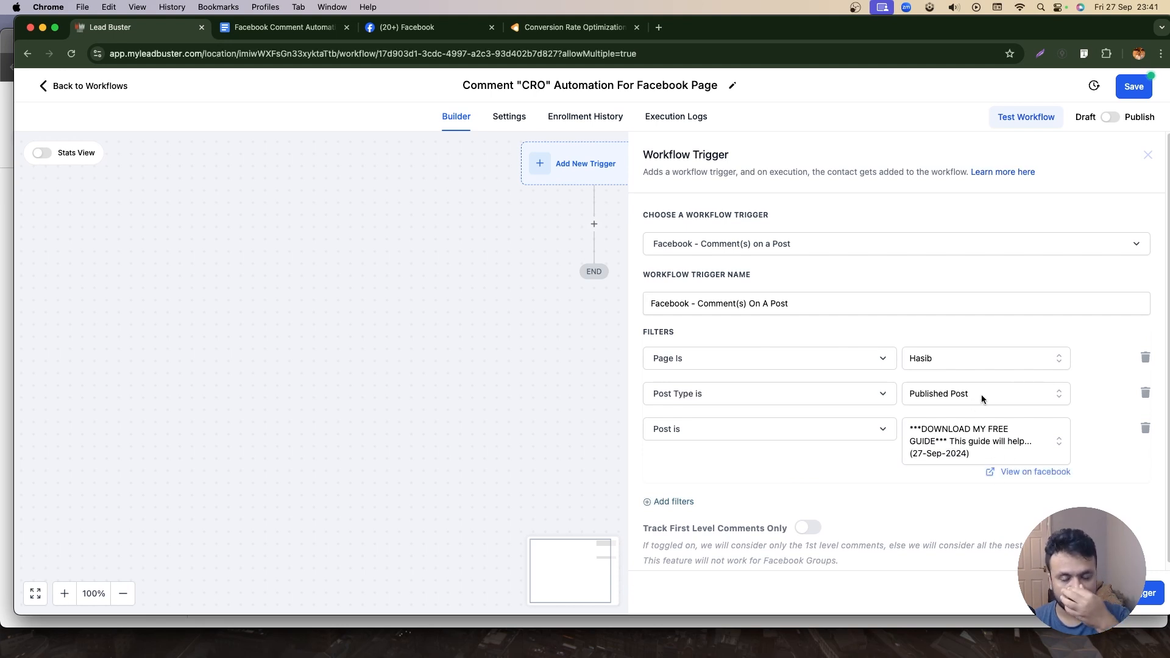
mouse_move(919, 371)
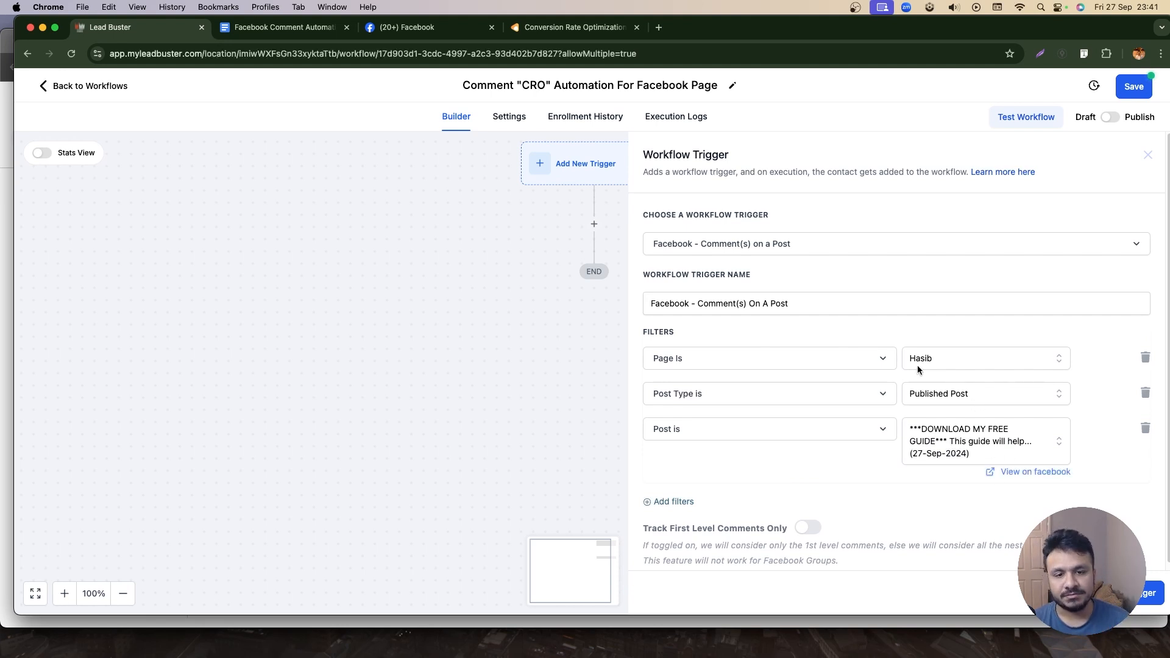
mouse_move(814, 327)
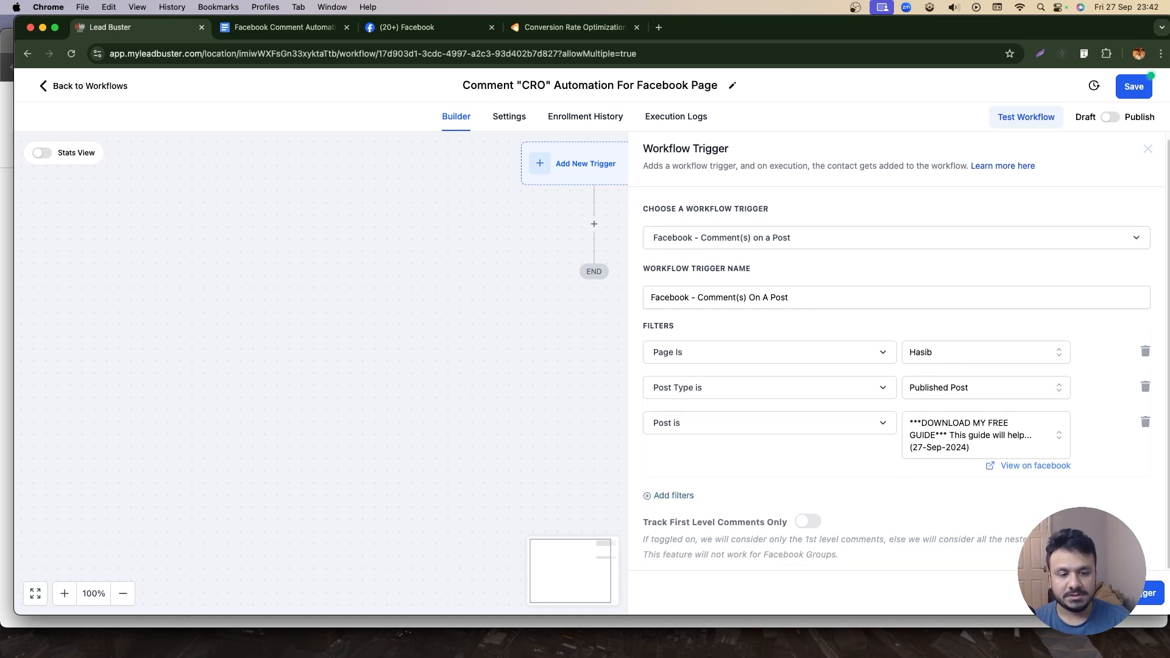
left_click(1147, 149)
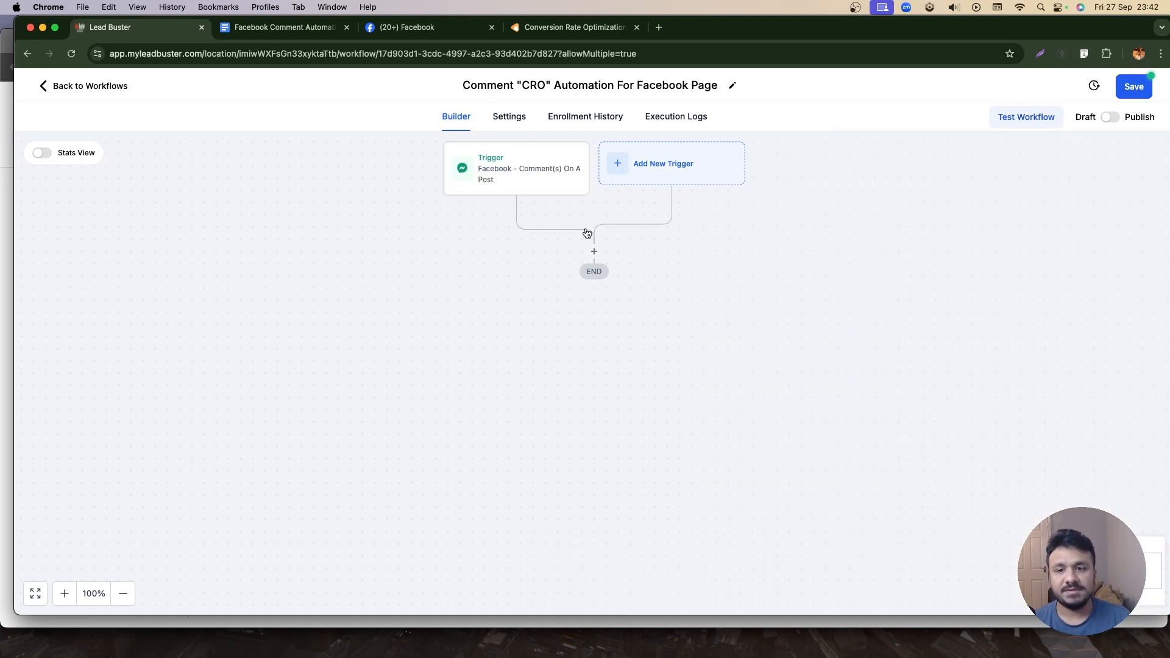
left_click(593, 251)
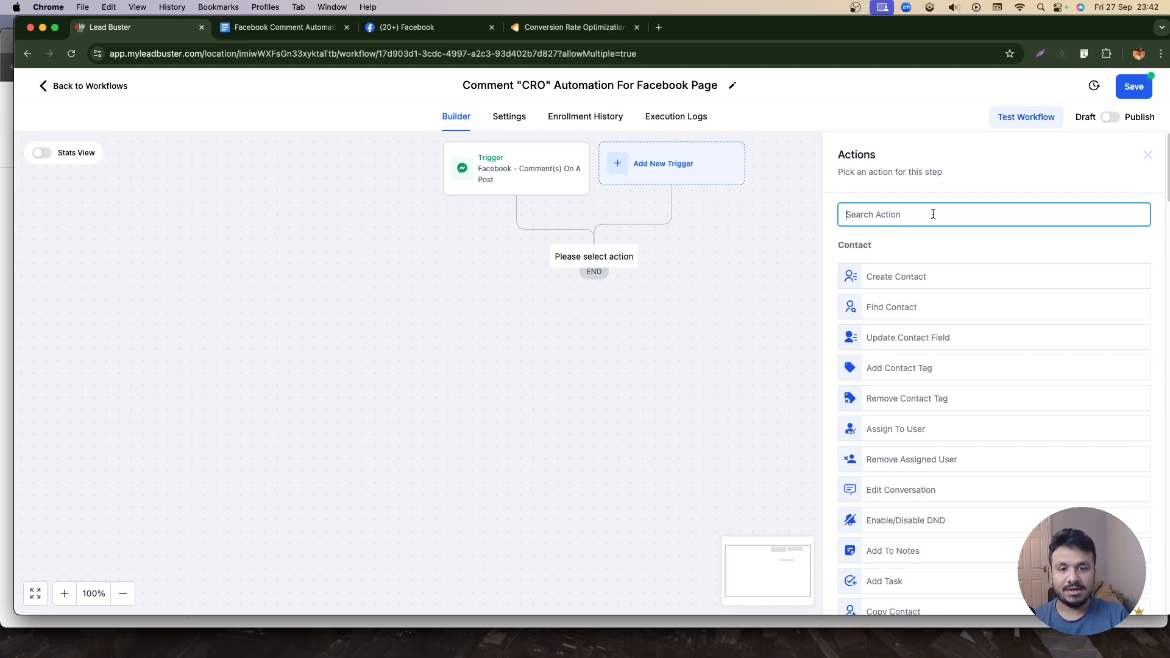
left_click(898, 368)
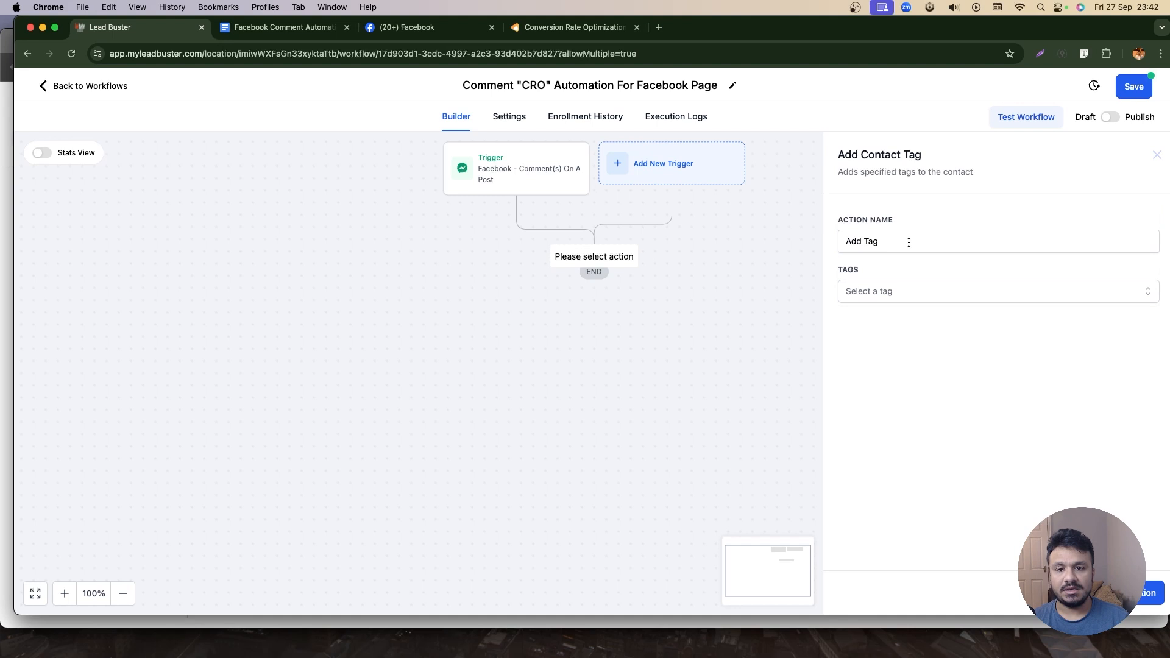
type("facebook_lead_magne")
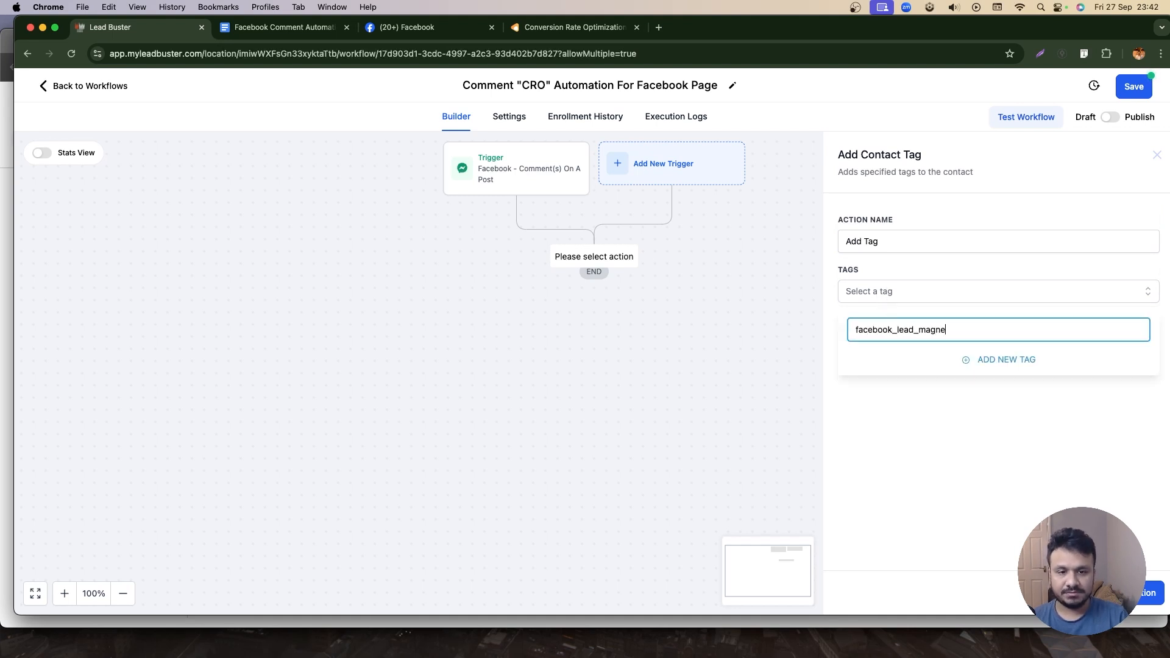
type("t")
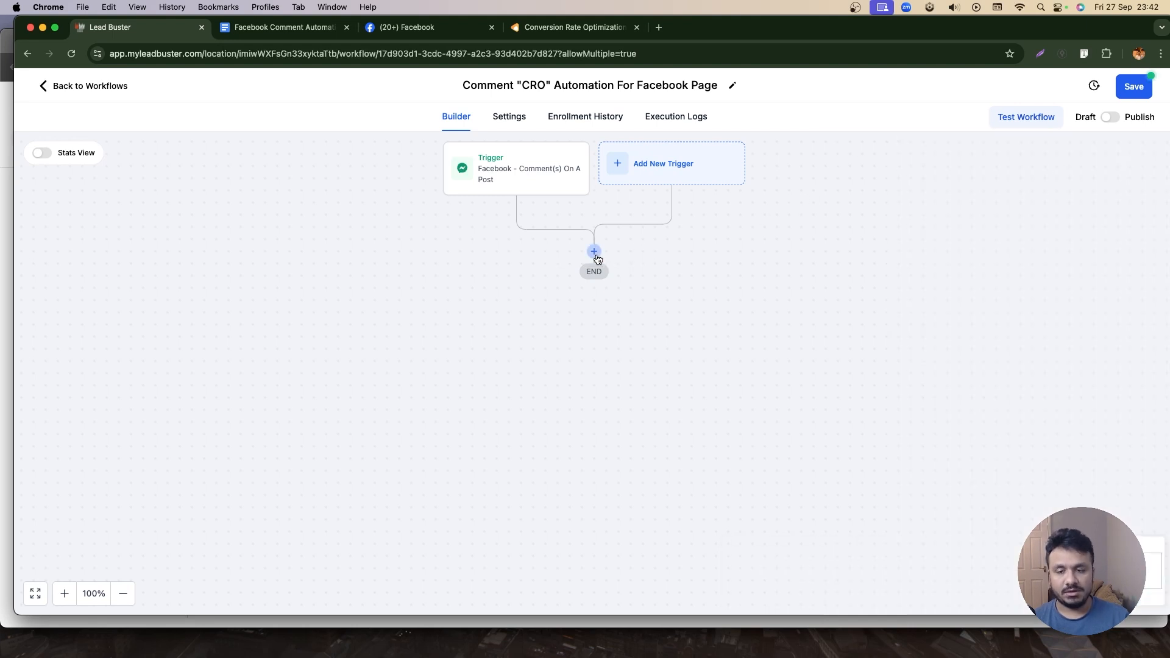
left_click(593, 250)
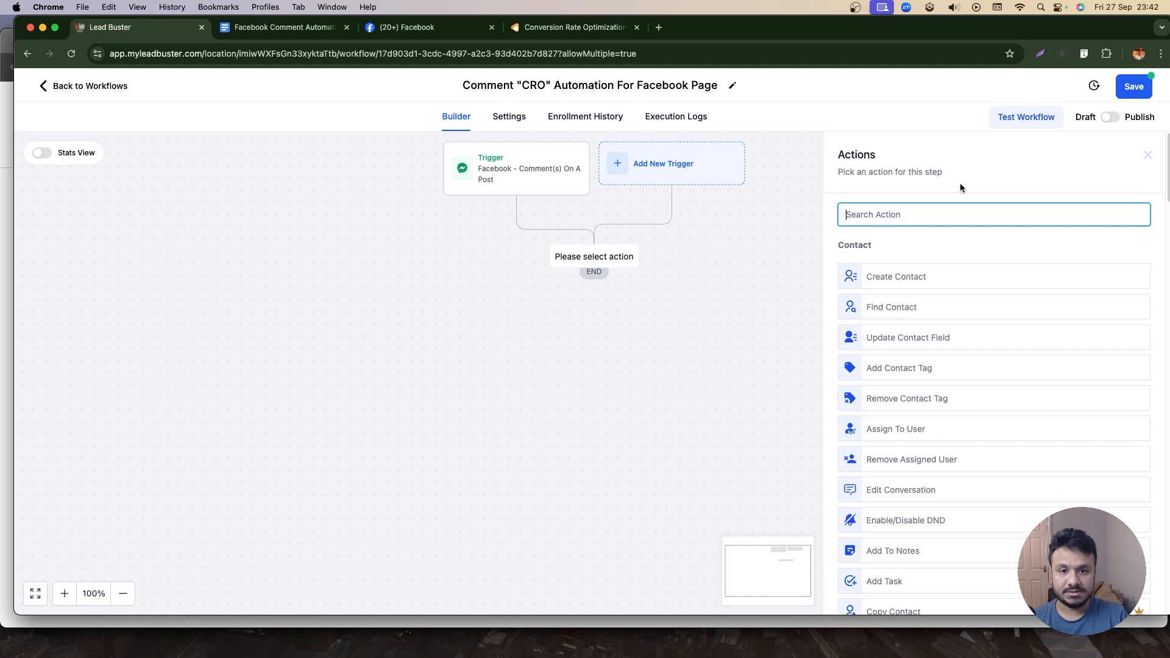
type("face")
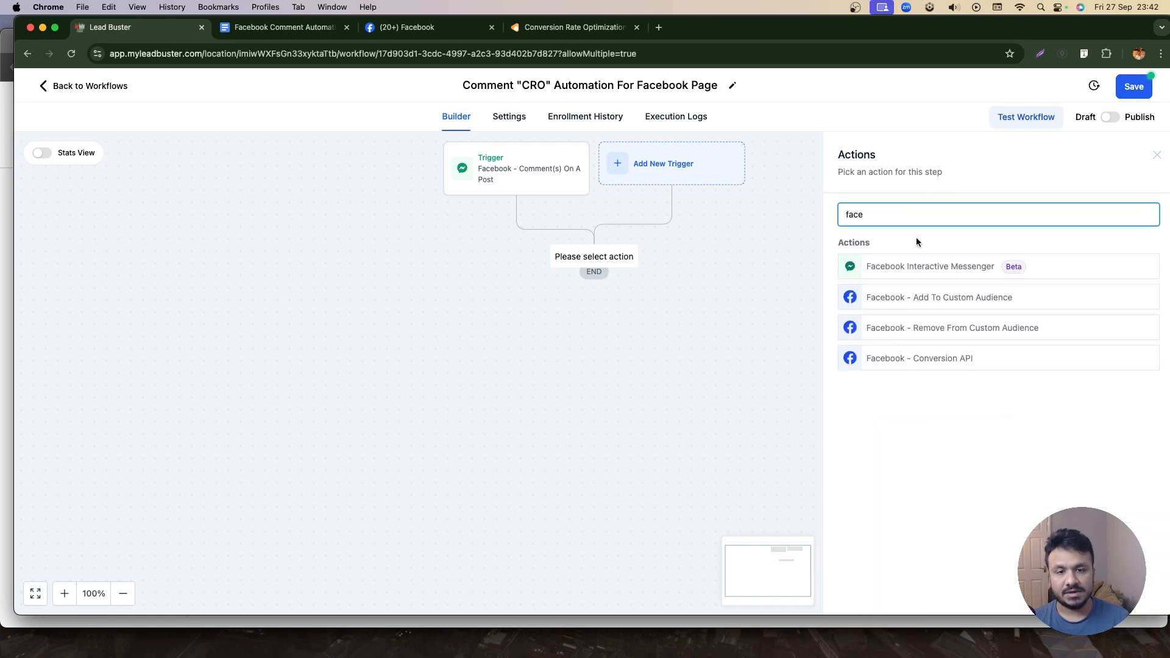
left_click(930, 267)
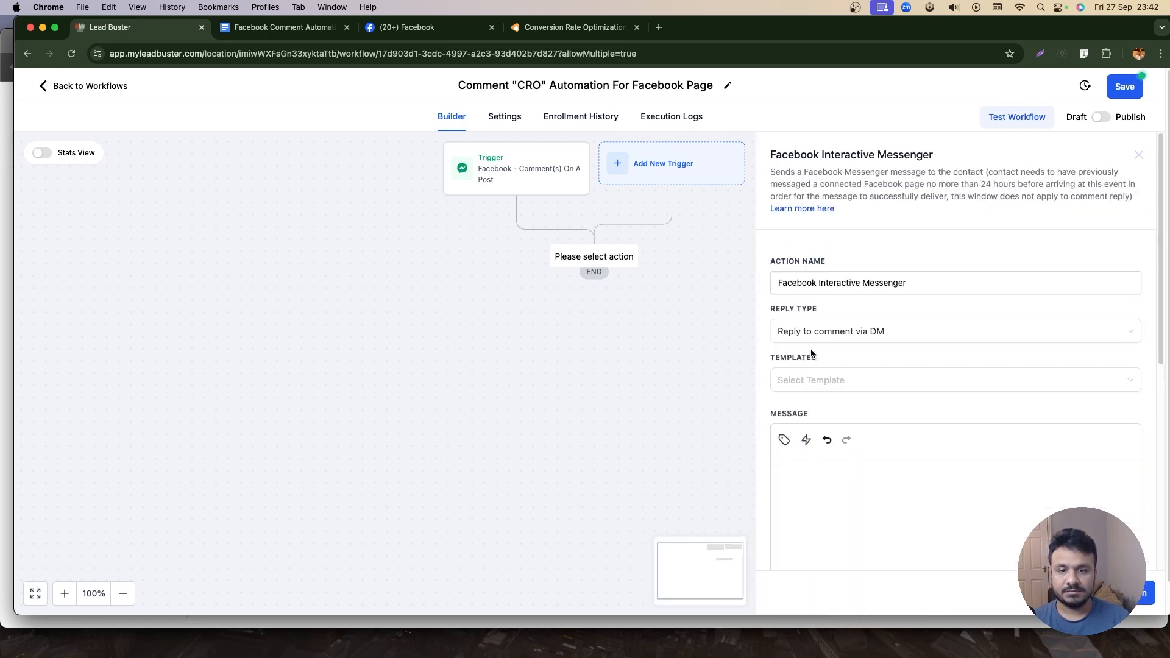
left_click(955, 330)
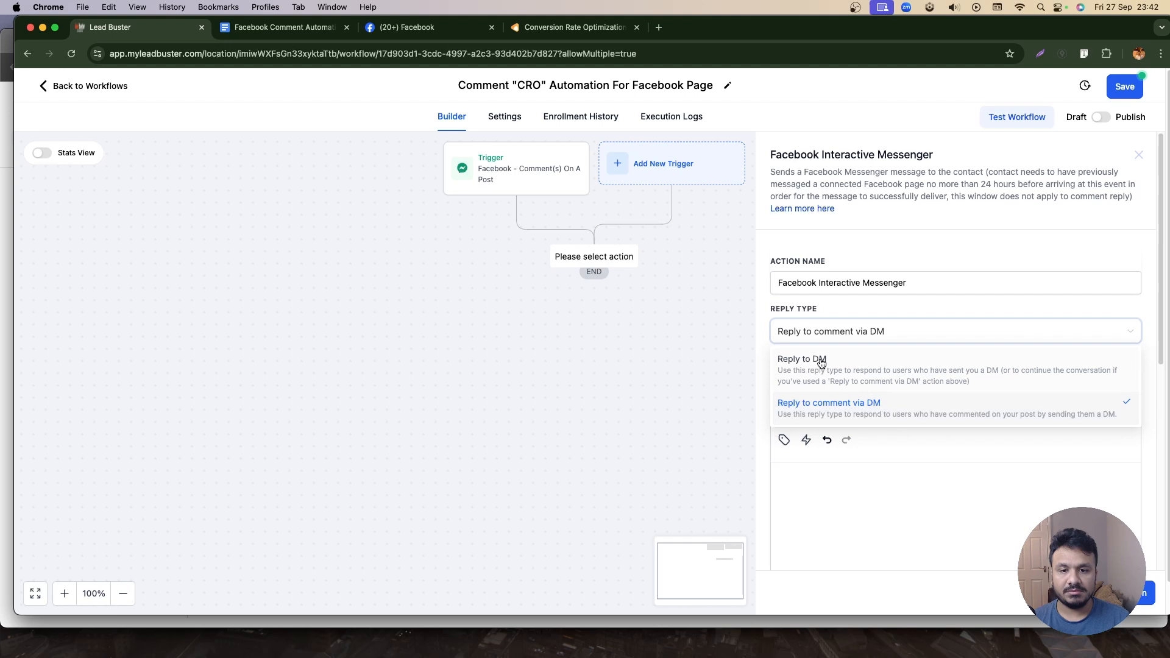
left_click(828, 403)
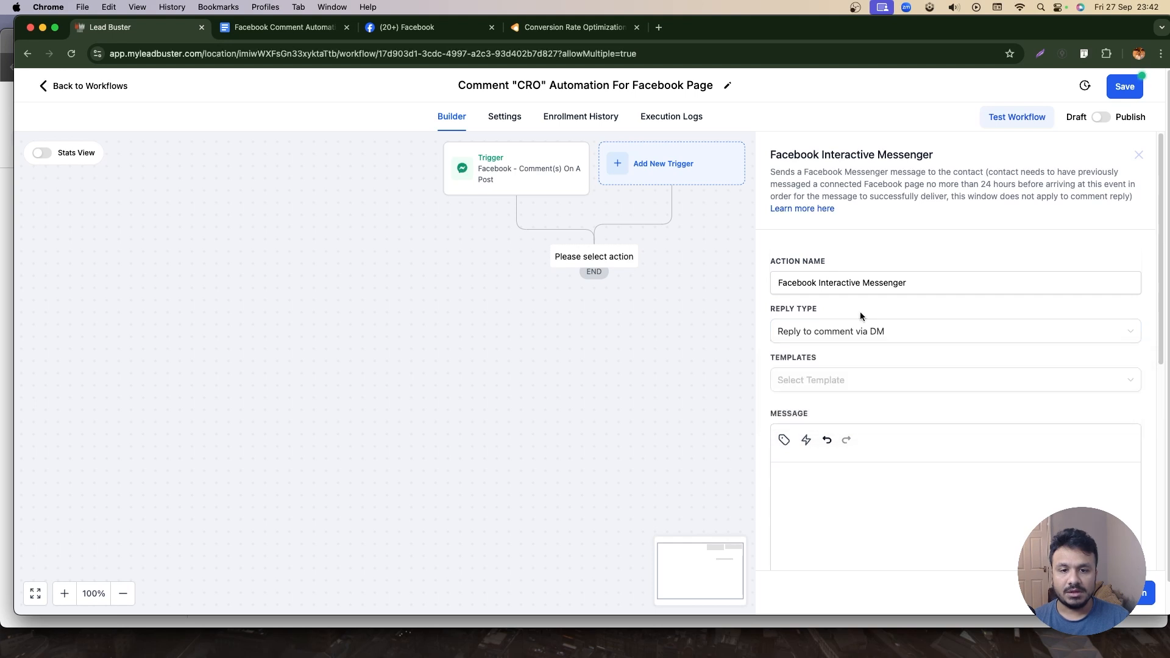
left_click(1137, 154)
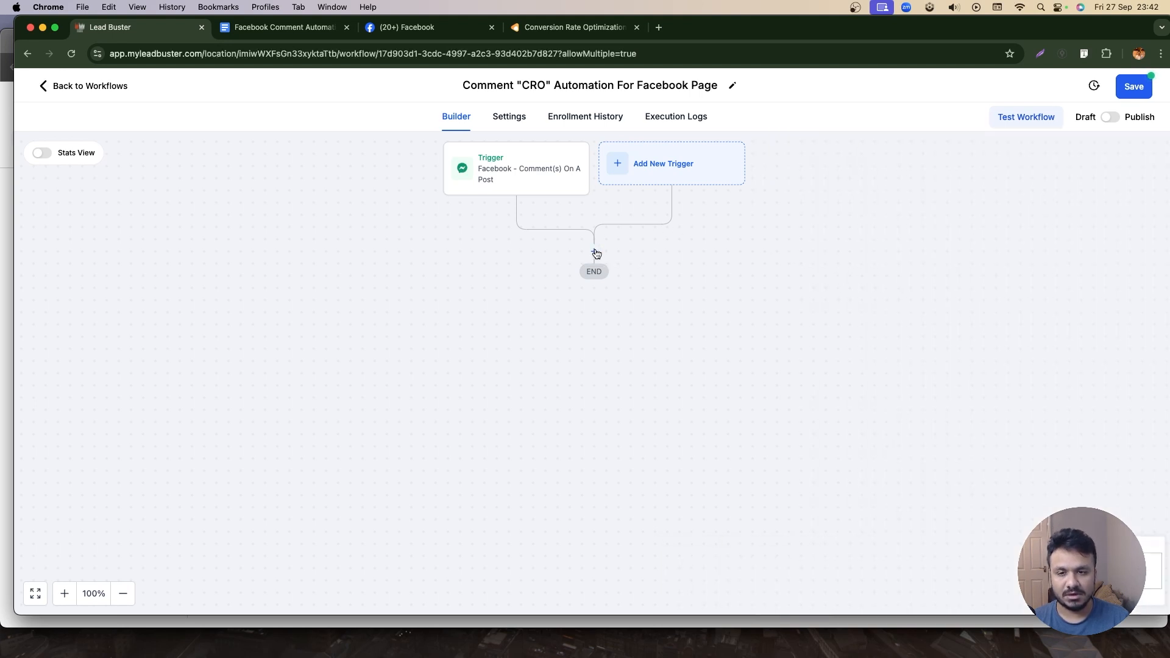
Add a Messenger action after the trigger.
left_click(593, 253)
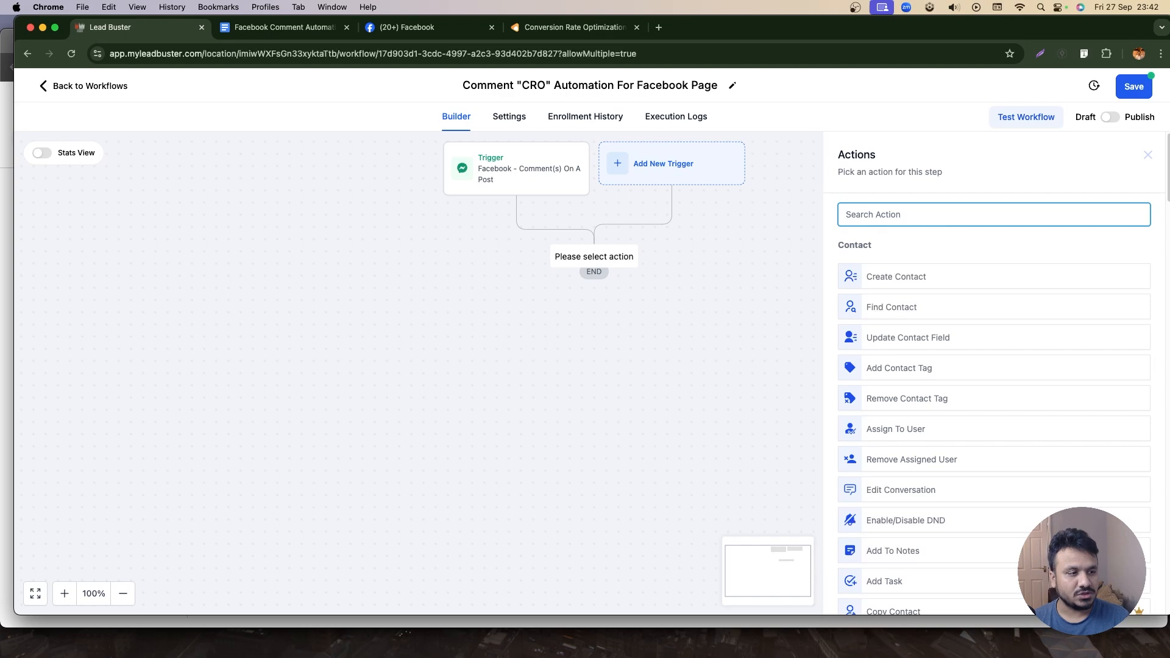
type("mee")
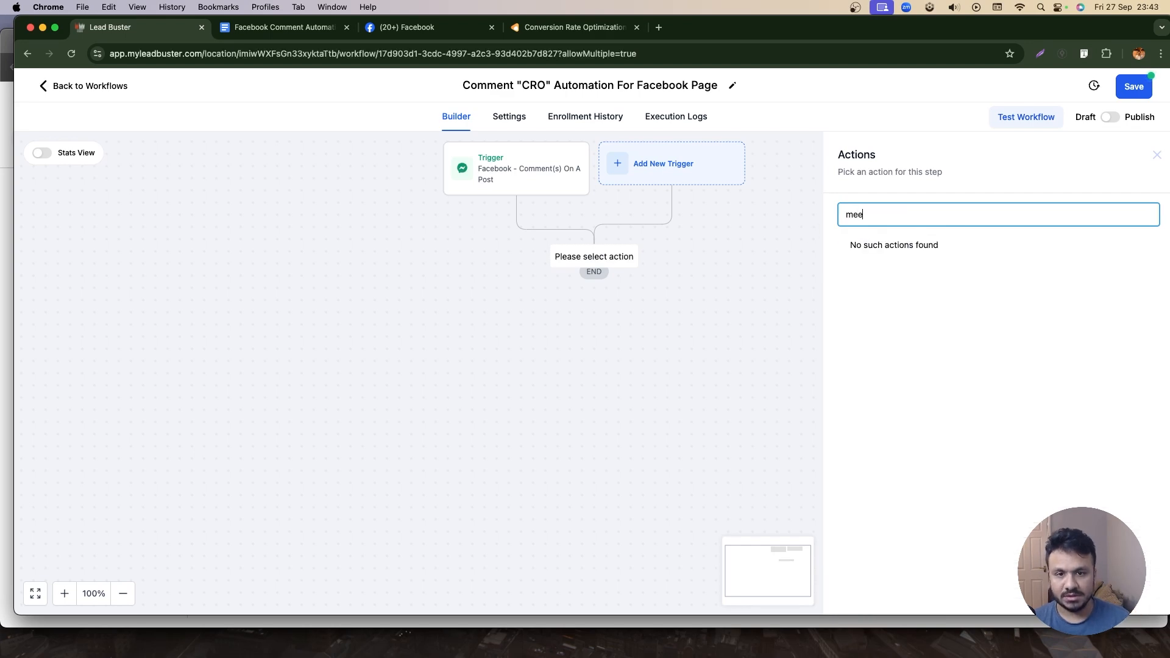
type("mess")
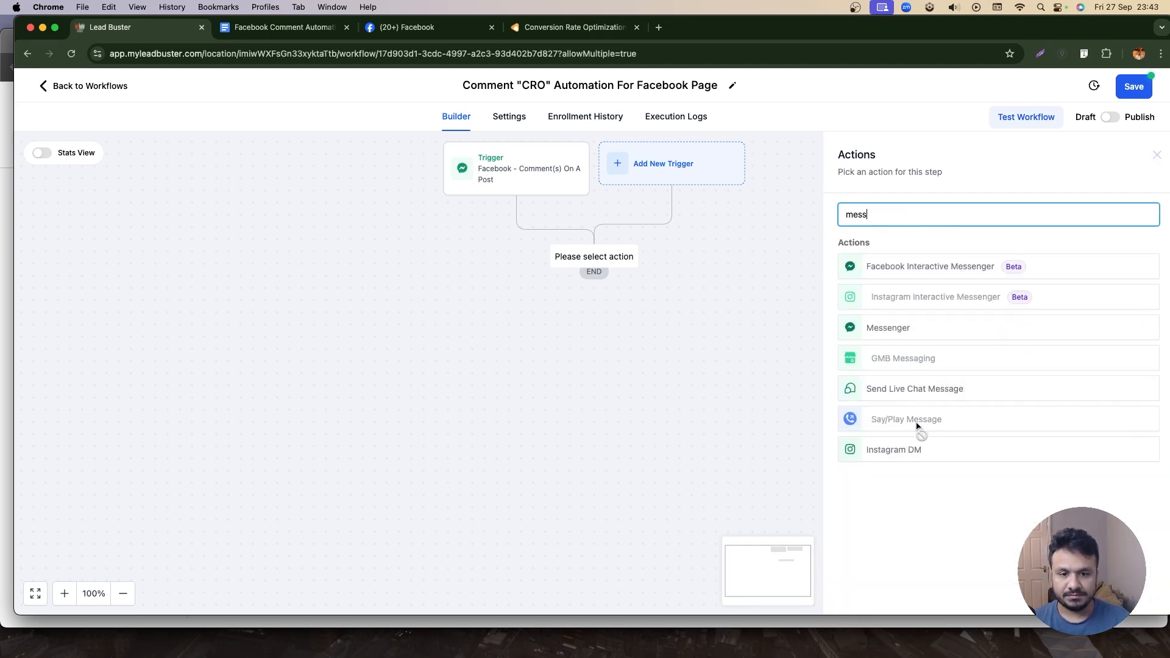
left_click(887, 326)
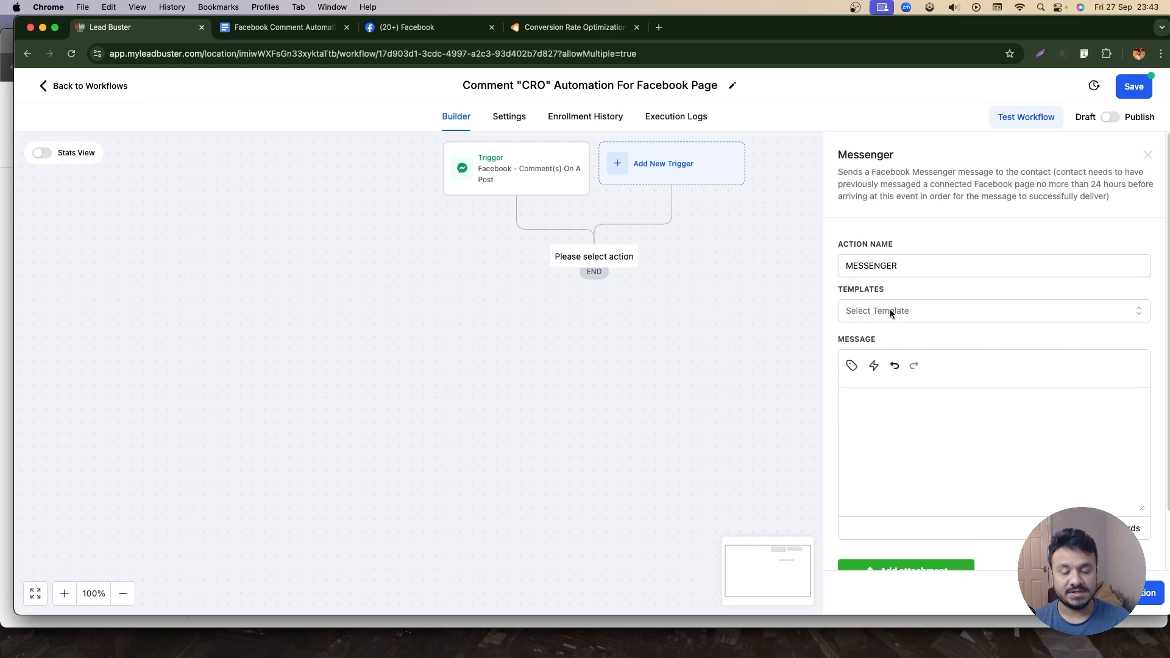
Write 'Hey' plus first name, thanking them for interest in the Conversion Rate Optimization guide.
type("Hey")
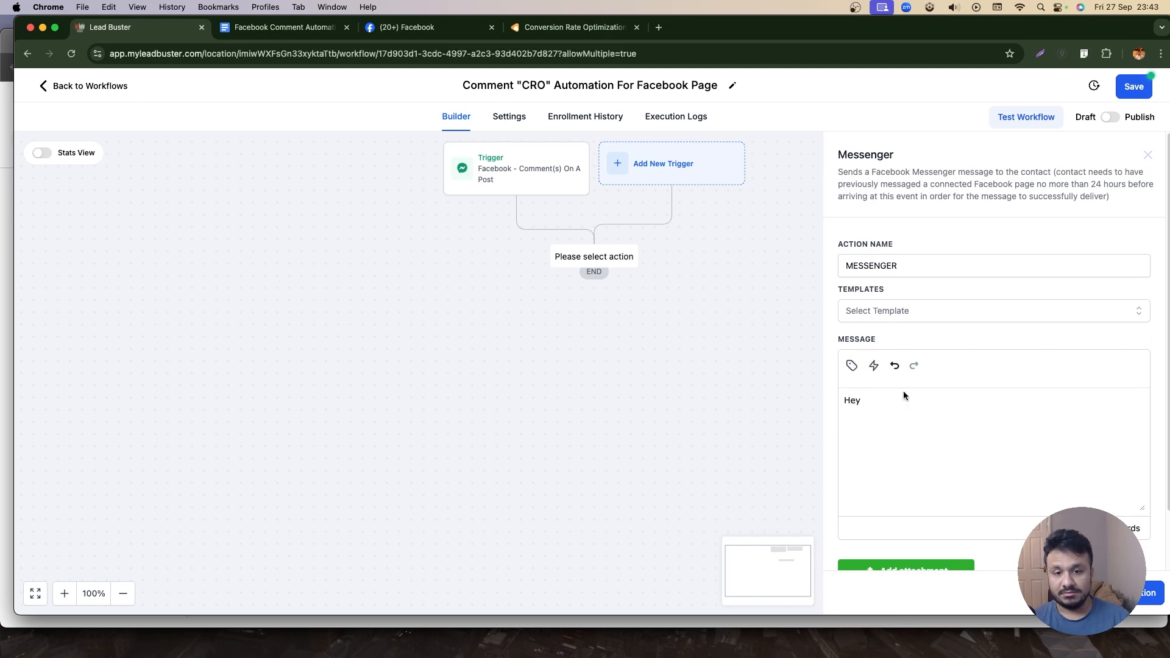
left_click(852, 367)
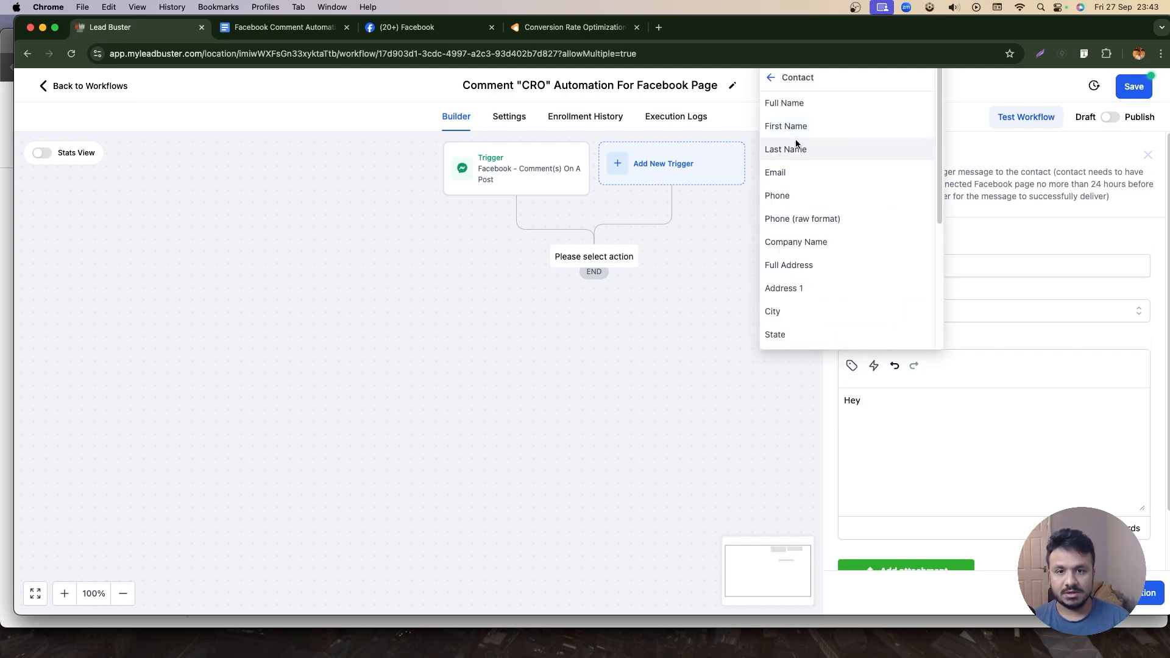
left_click(785, 125)
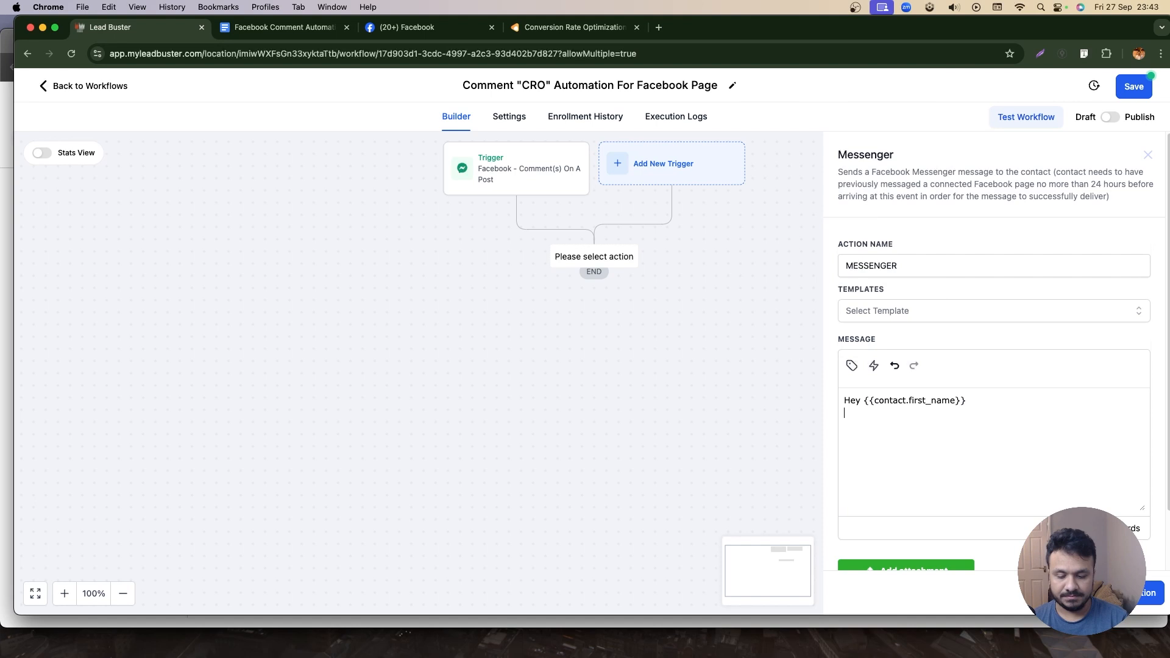
type("Thanks for")
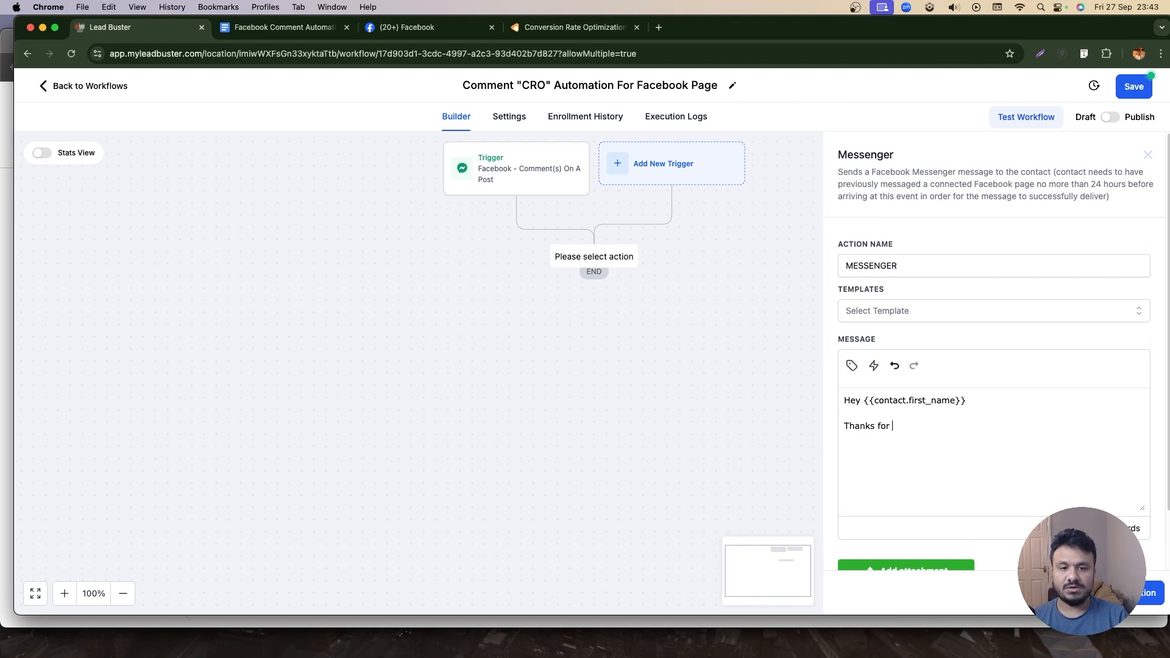
type("your interest in my")
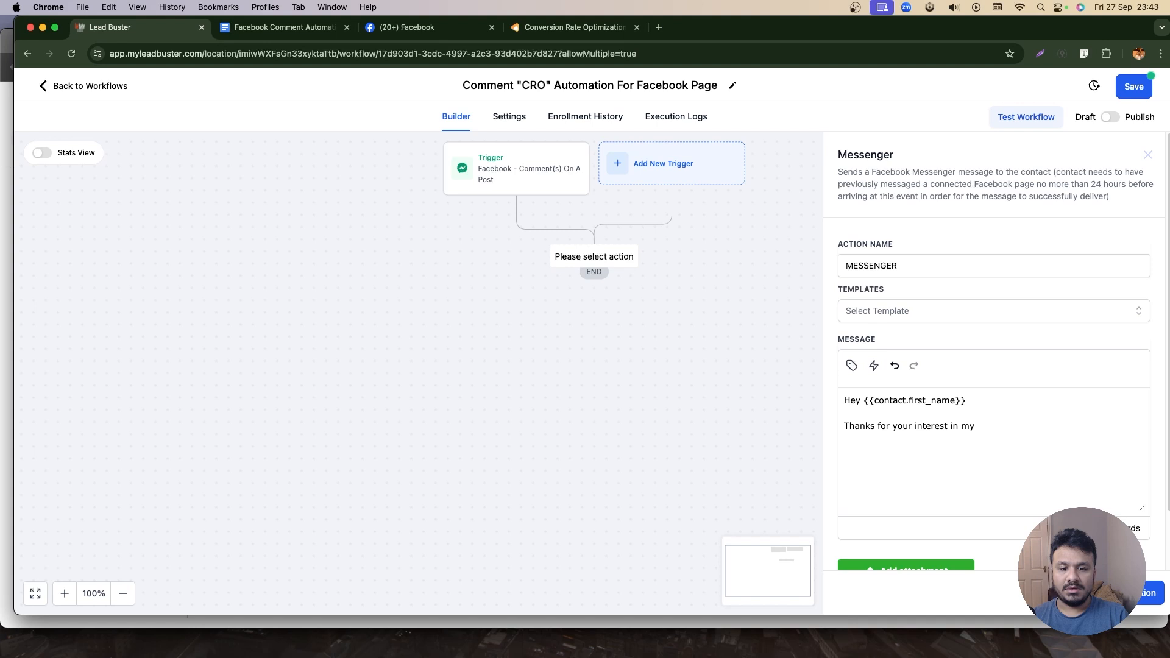
type("Conversion Rate Optimi")
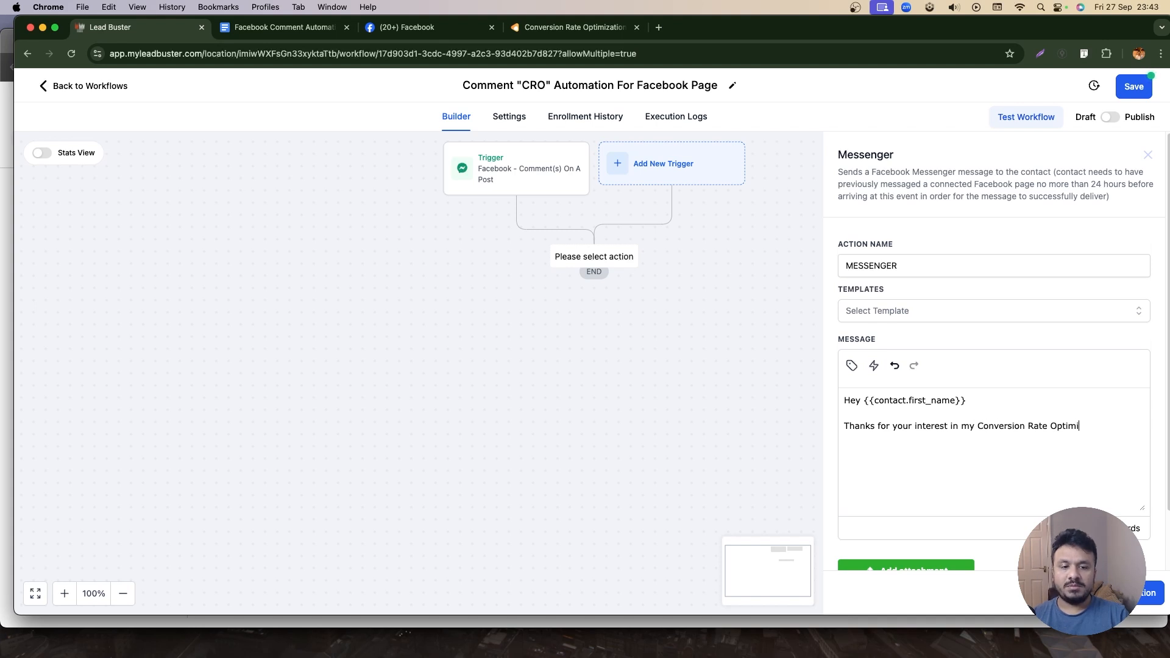
type("zation guide. Here is the link to download:")
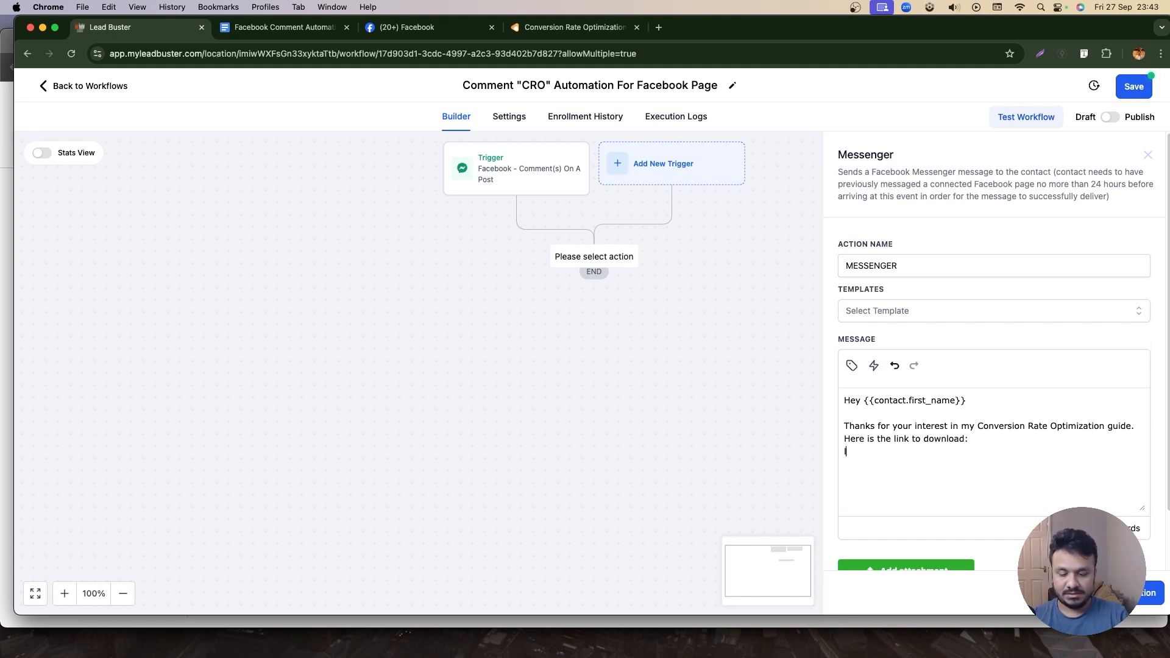
Add the link.com download link and a closing offer to chat about CRO, ending 'Cheers!'.
type("link.com")
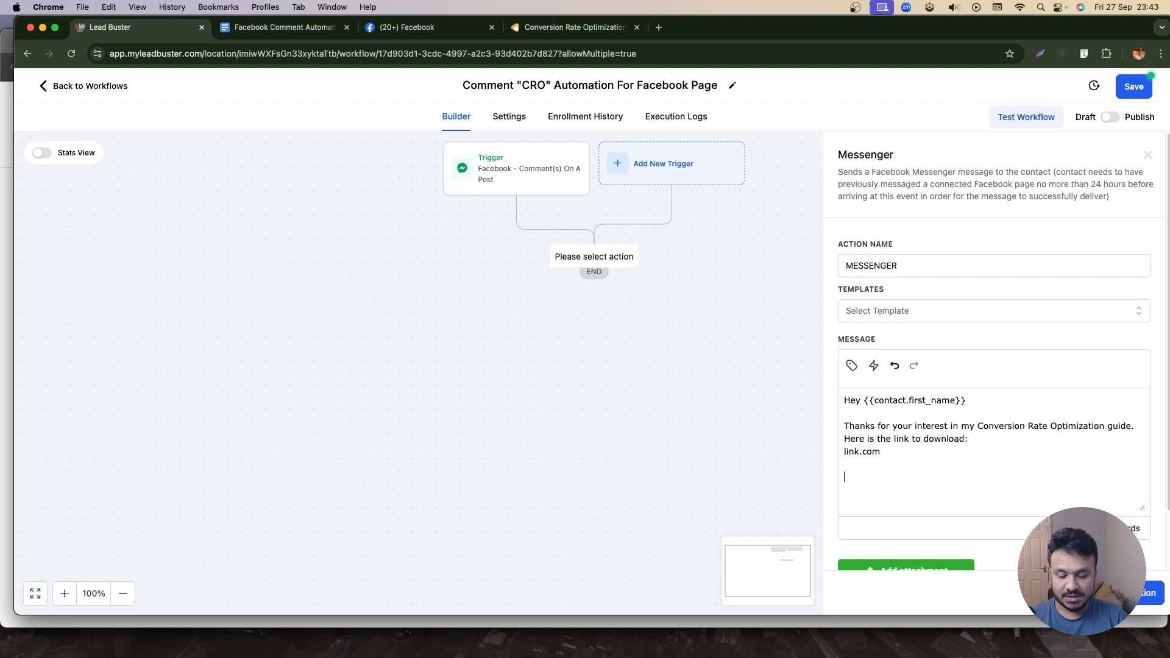
type("Was there")
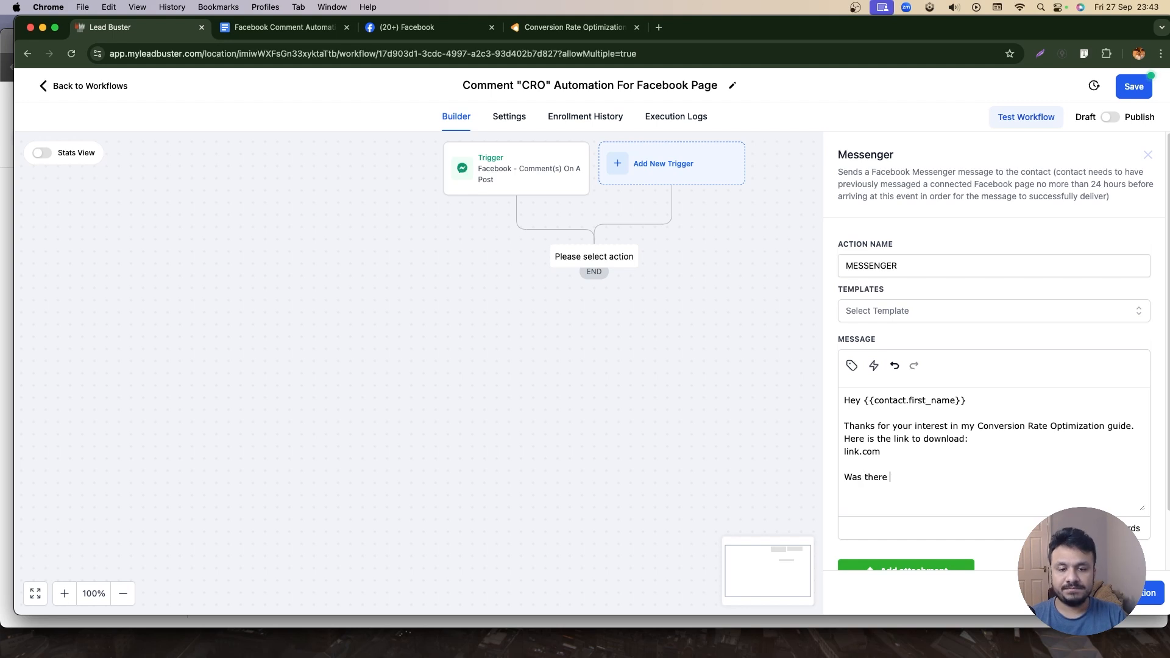
type("anything I coul")
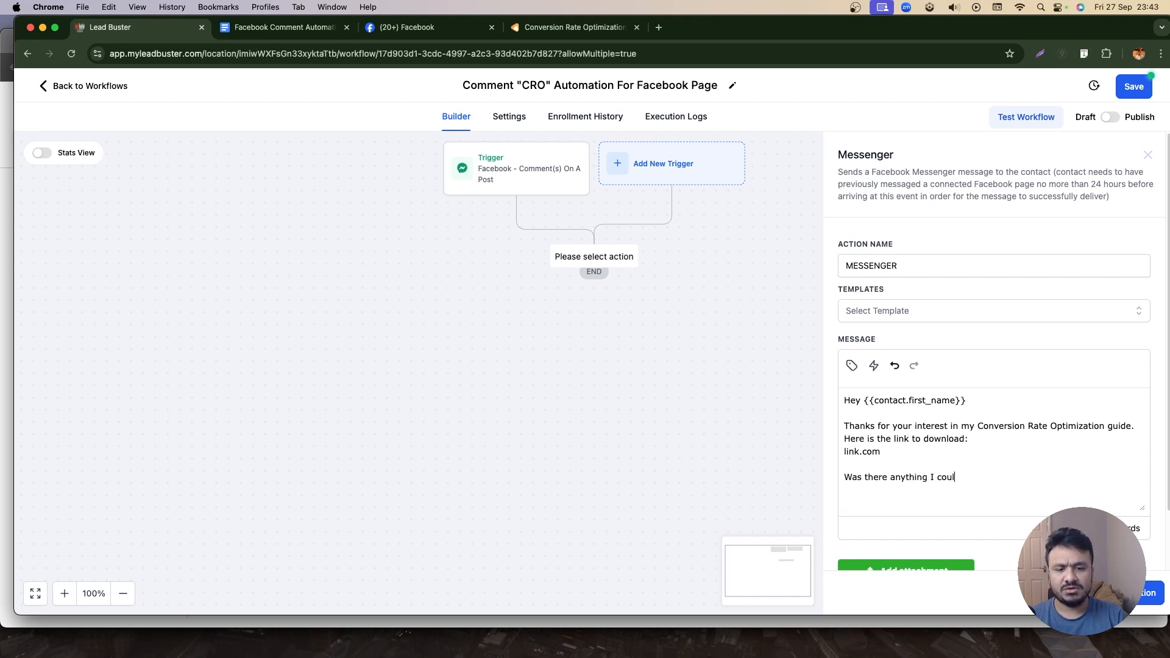
type("d help you with regarding CRO? Let me know and w")
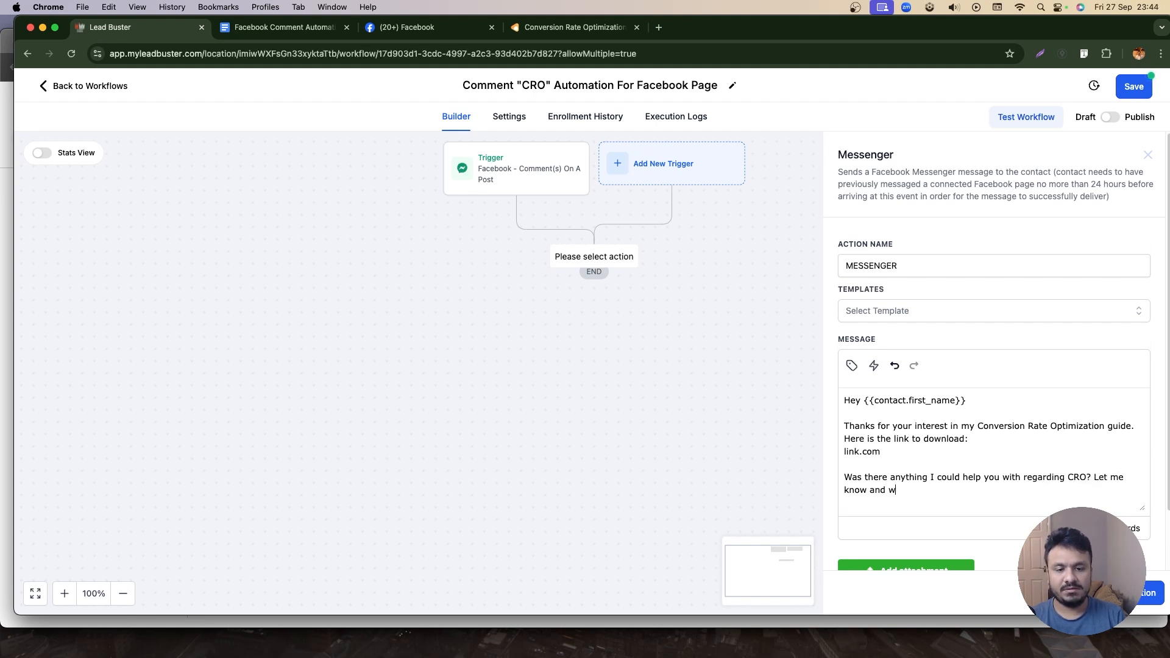
type("e can chat. Cheer")
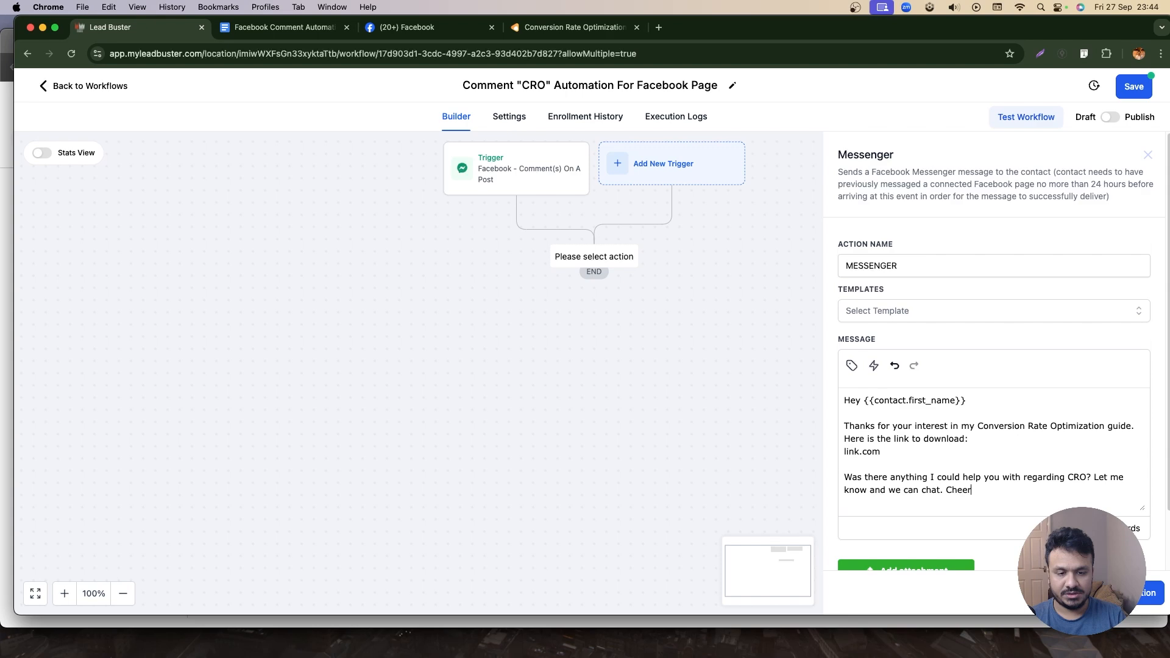
type("s!")
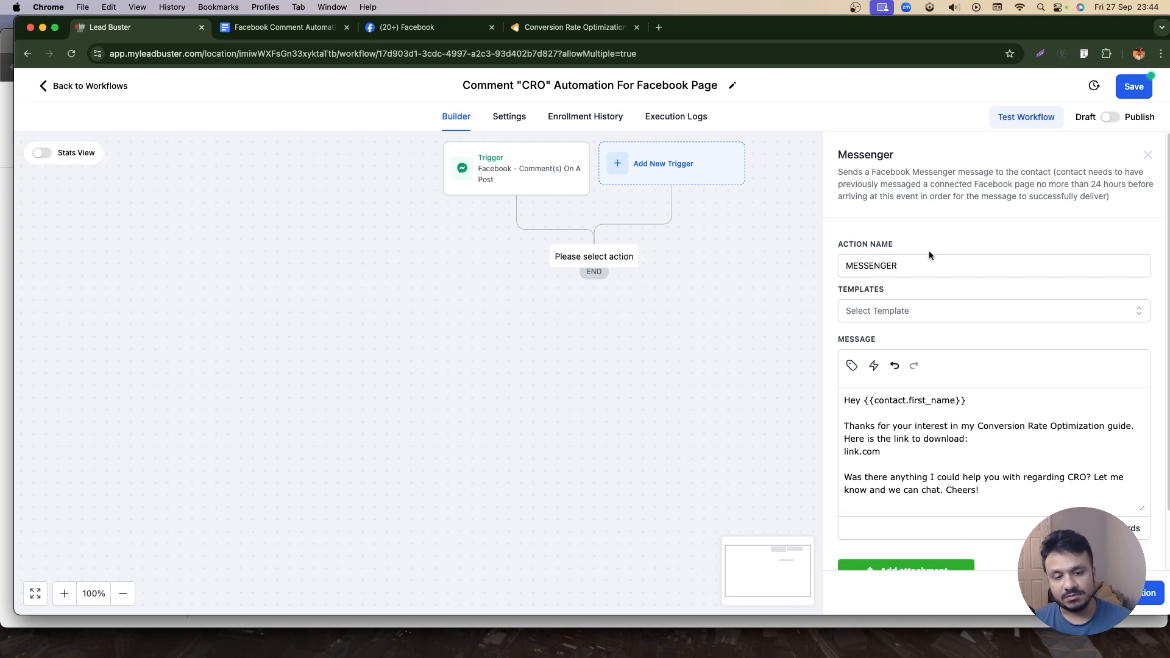
Save the Messenger action and add a Reply In Comments step after it.
left_click(1148, 154)
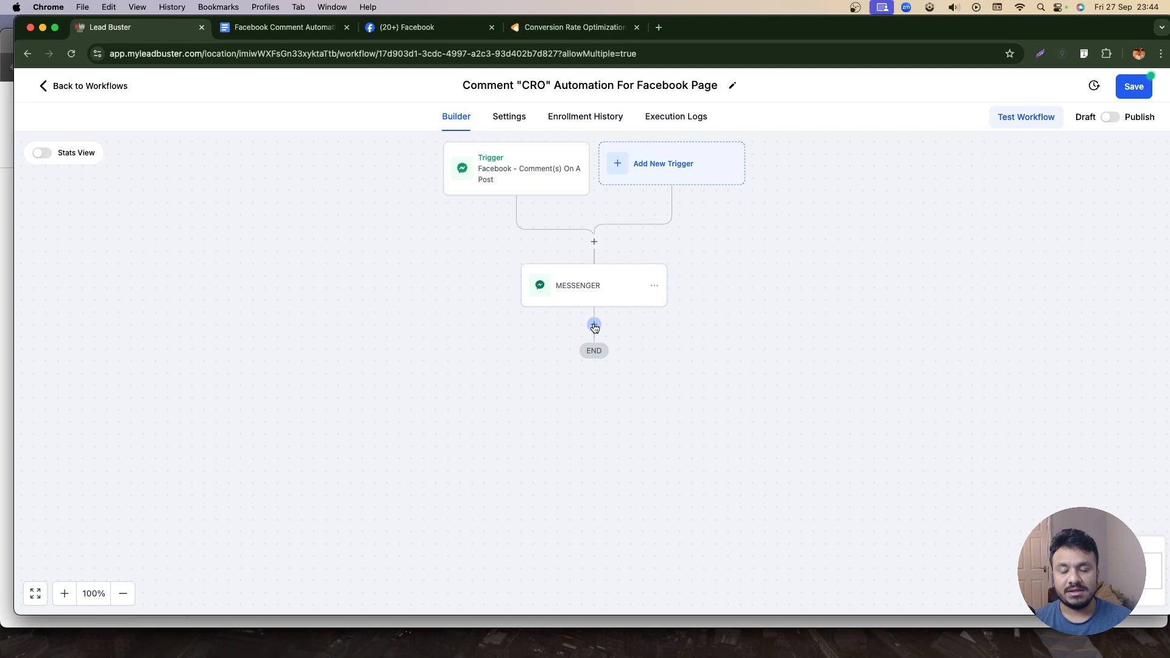
left_click(593, 326)
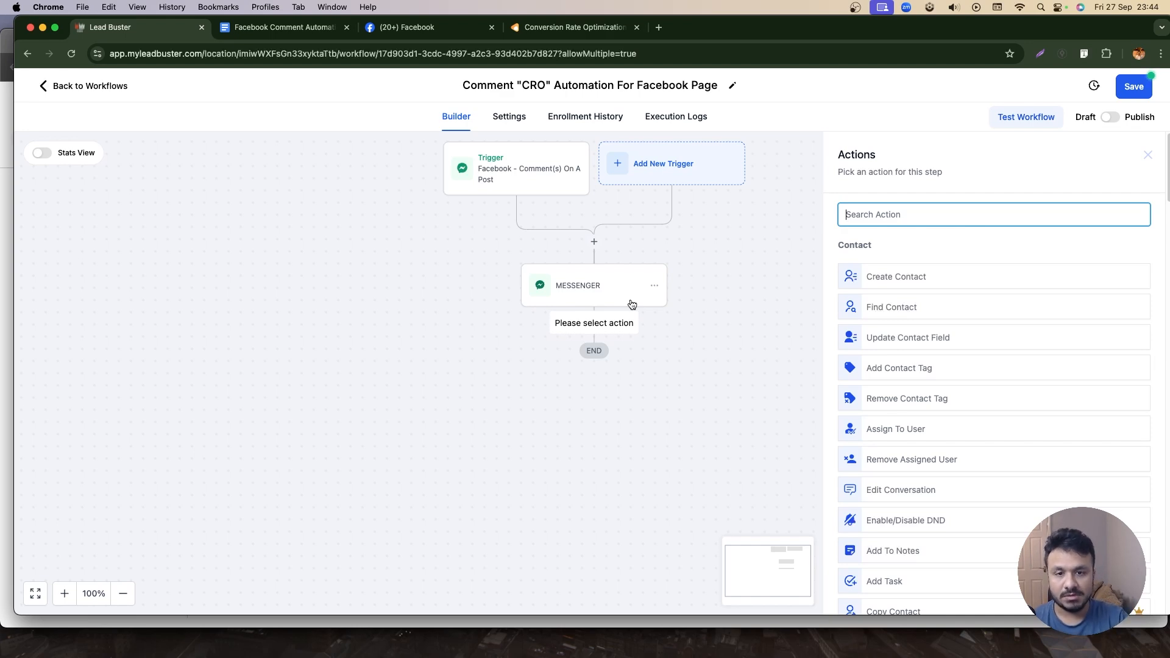
type("comm")
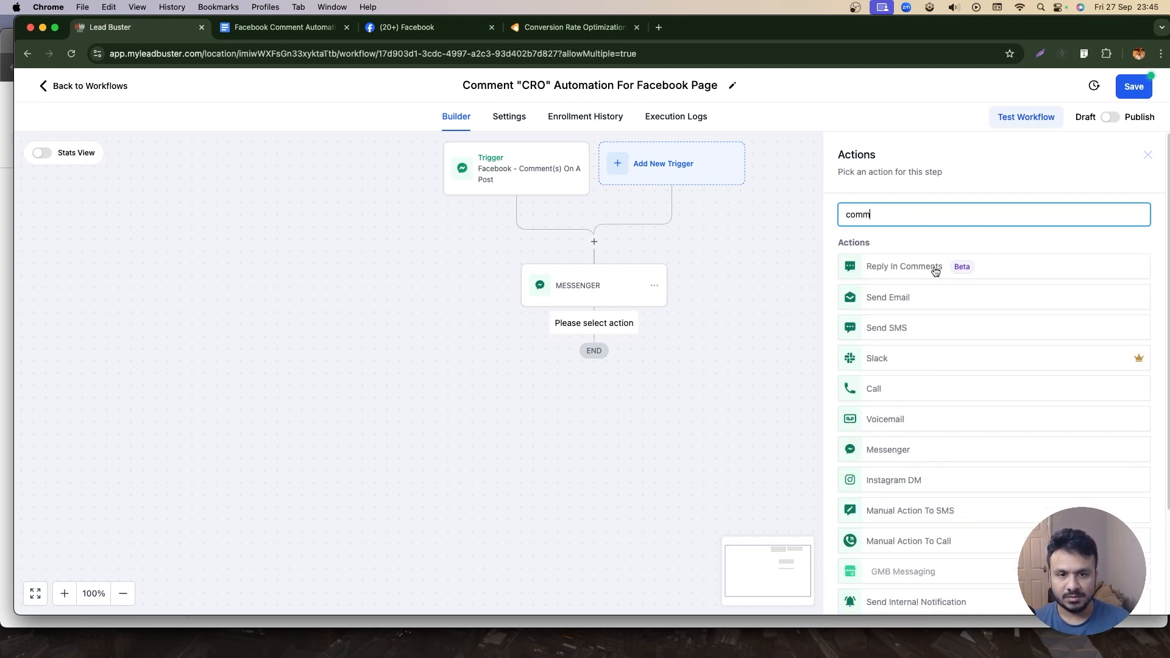
left_click(903, 267)
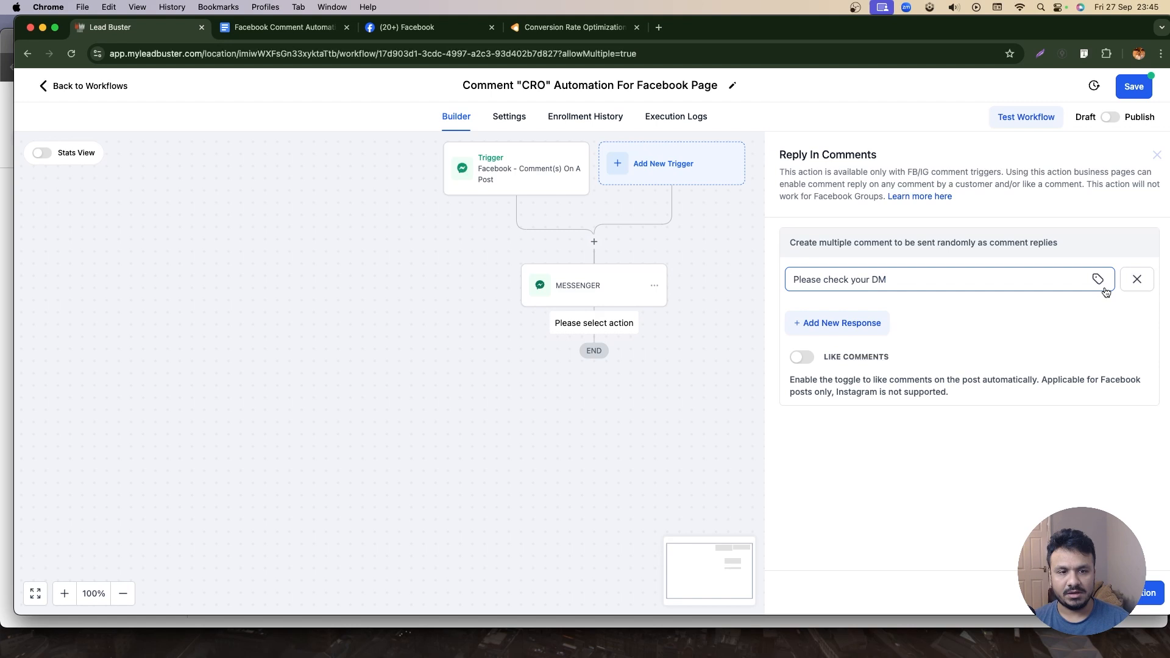
Add a second reply response starting 'Wonderful, check your' DM for the document.
left_click(837, 322)
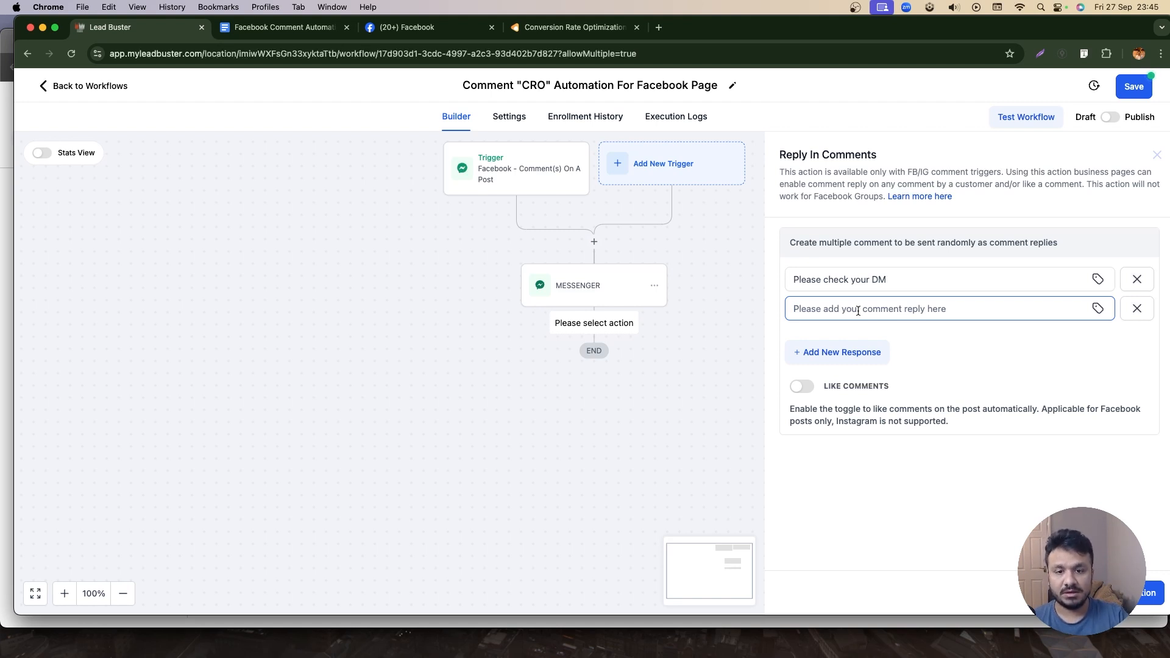
type("Wonderful, check your DM I've sent")
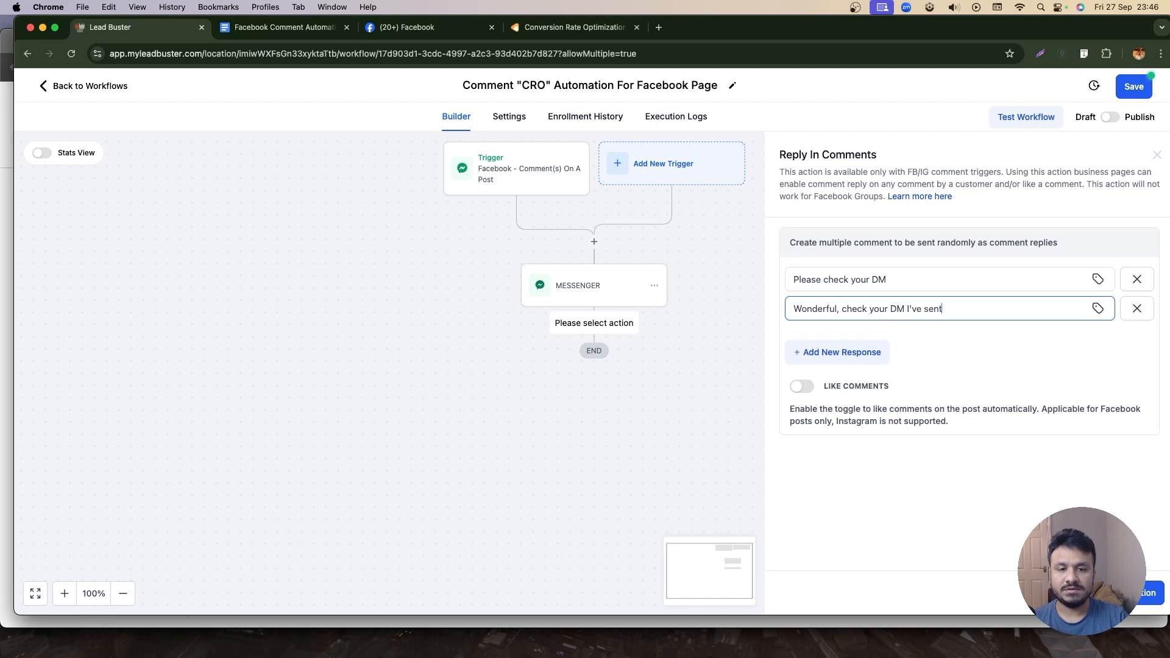
type("you the document")
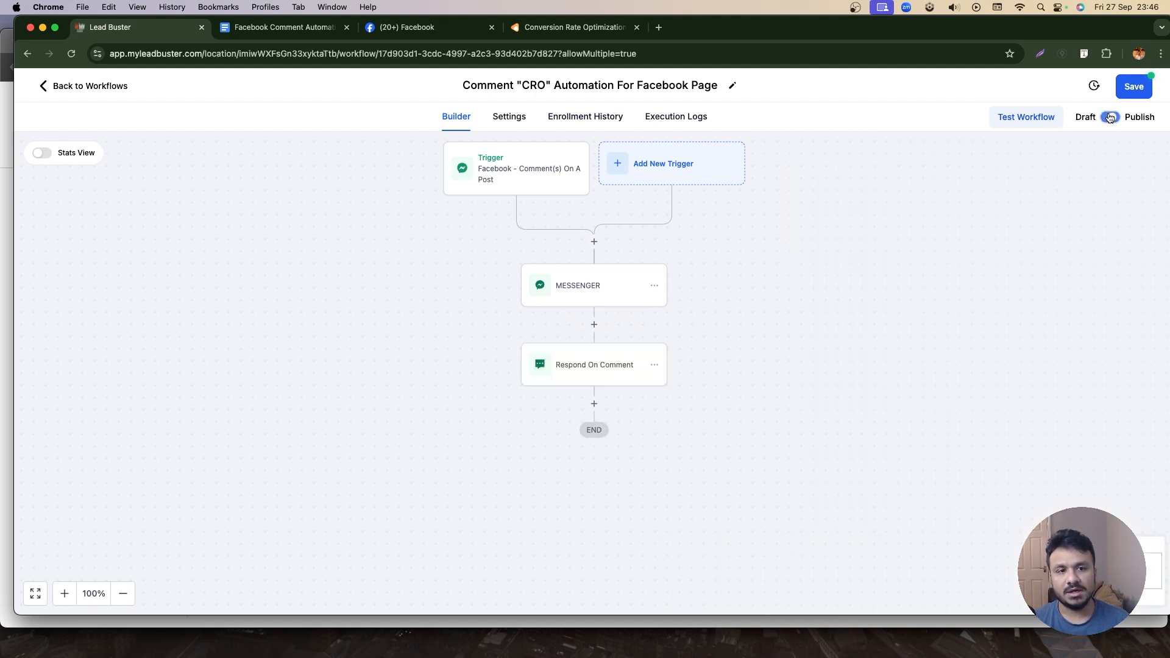
Switch the workflow from Draft to Publish and save it.
left_click(1111, 117)
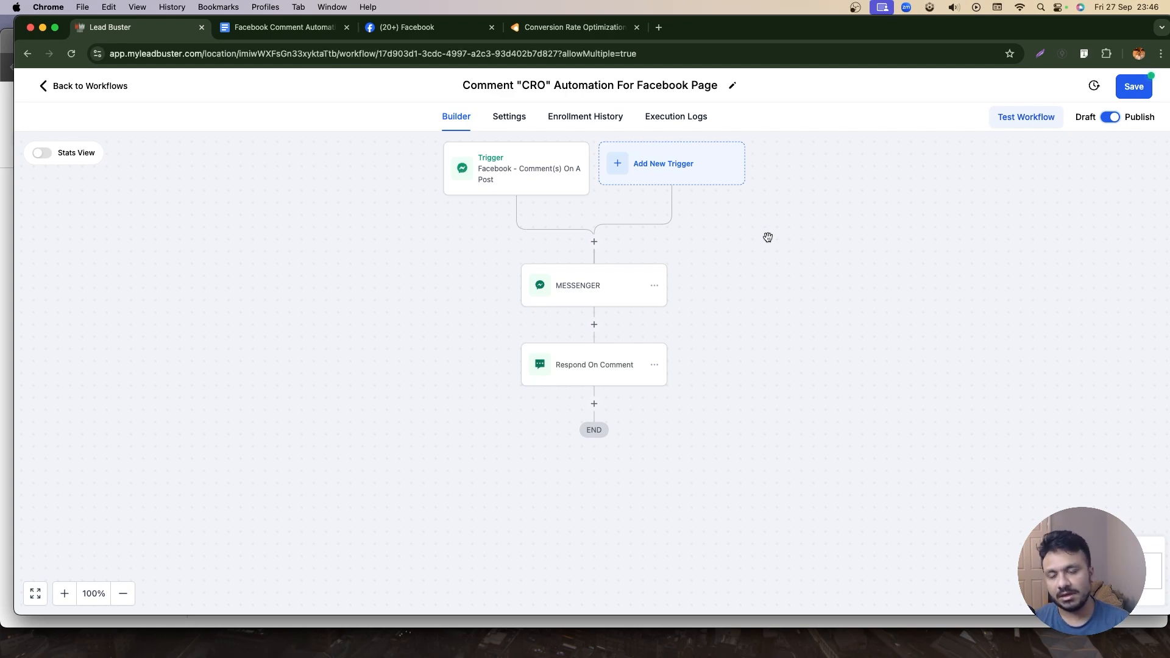
mouse_move(1098, 102)
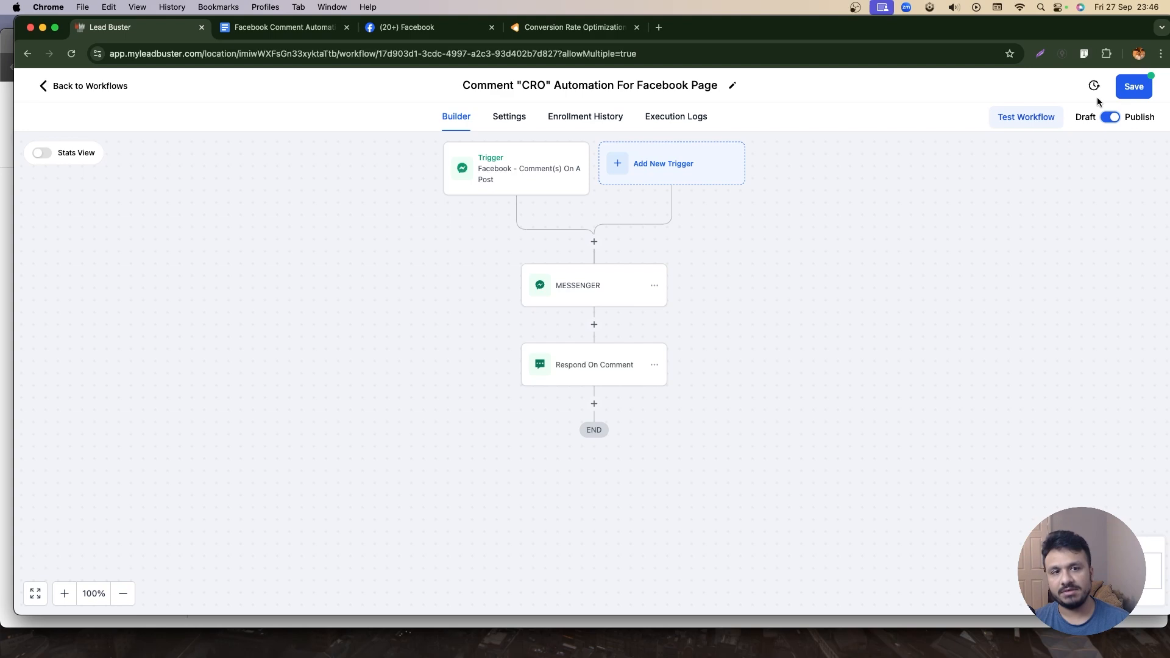
left_click(1133, 86)
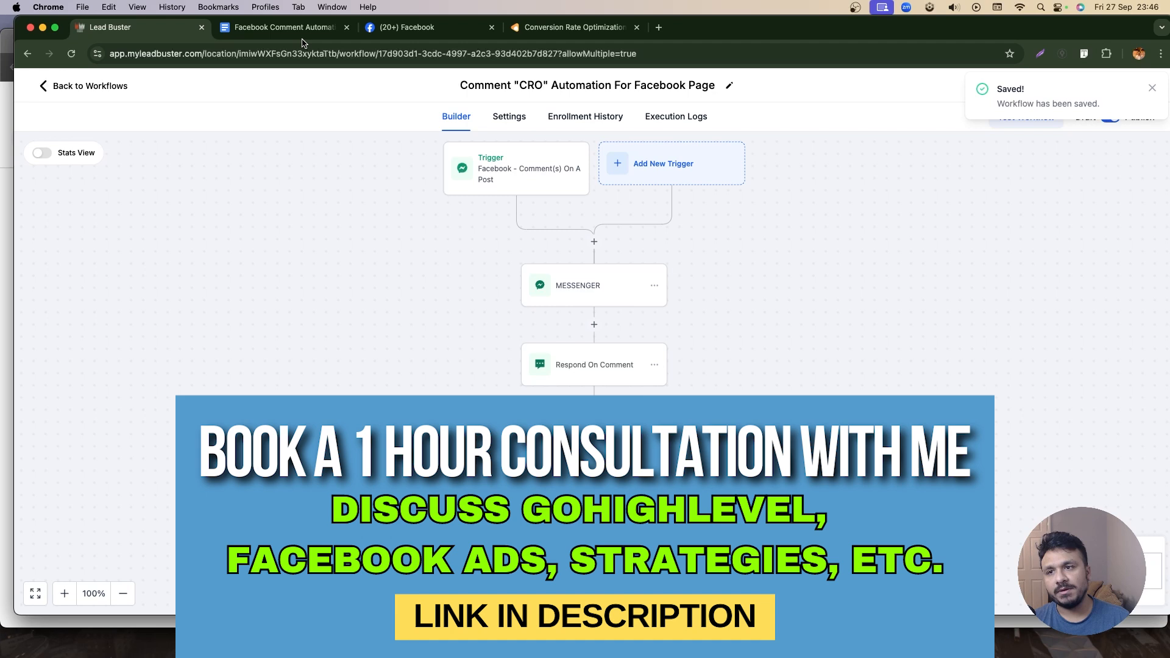
Switch to the 'Facebook Comment Automation' Google Doc listing the page, post and workflow plan.
left_click(284, 27)
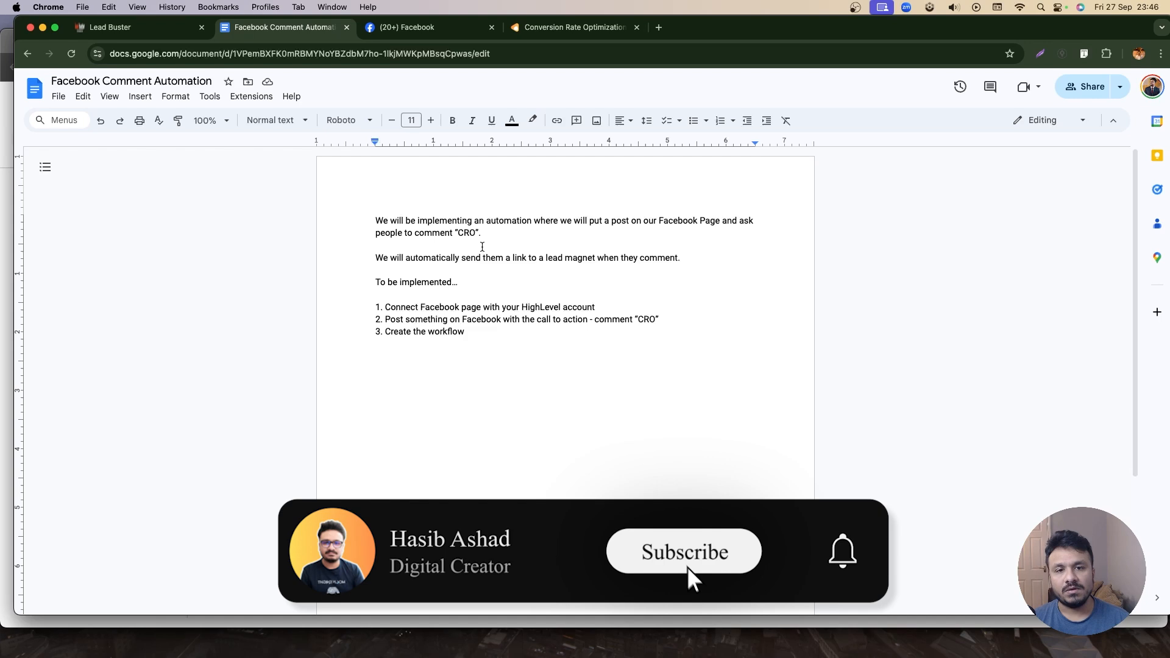
left_click(683, 552)
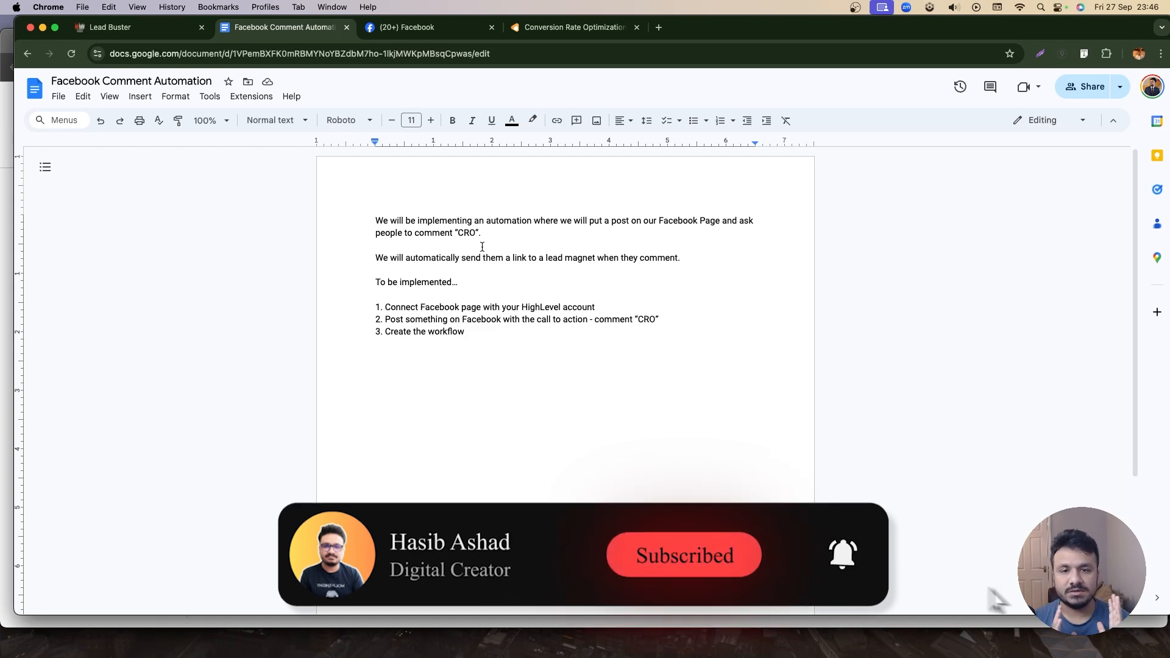